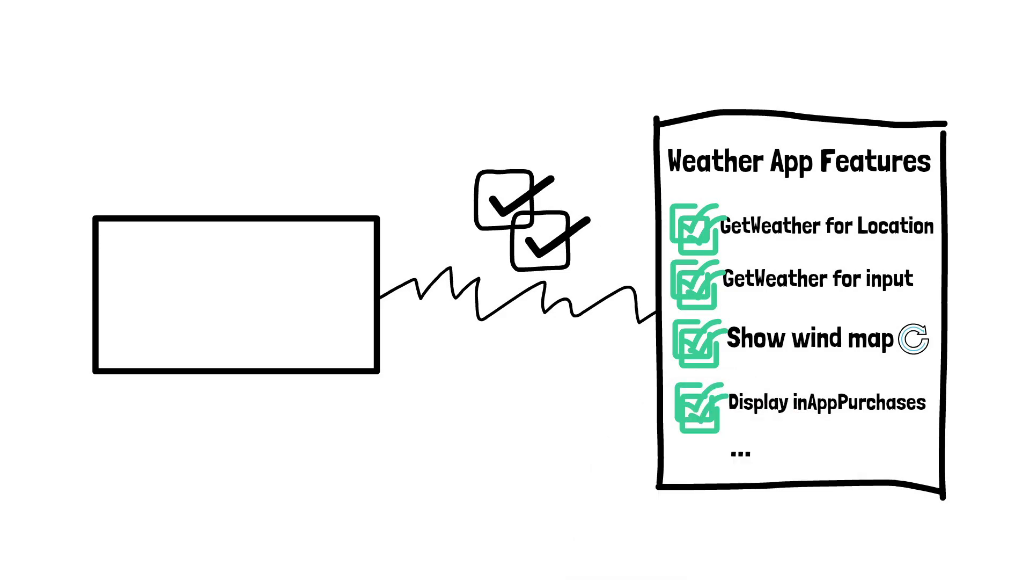
Step: Add test: ^1.15.2 under dependencies in pubspec.yaml
type("TESTI")
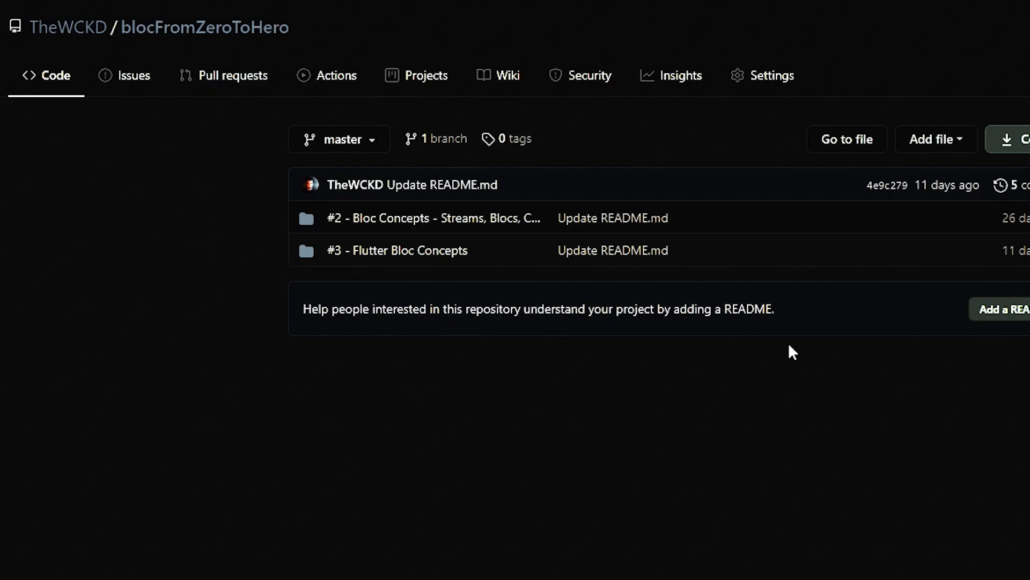
double_click(204, 27)
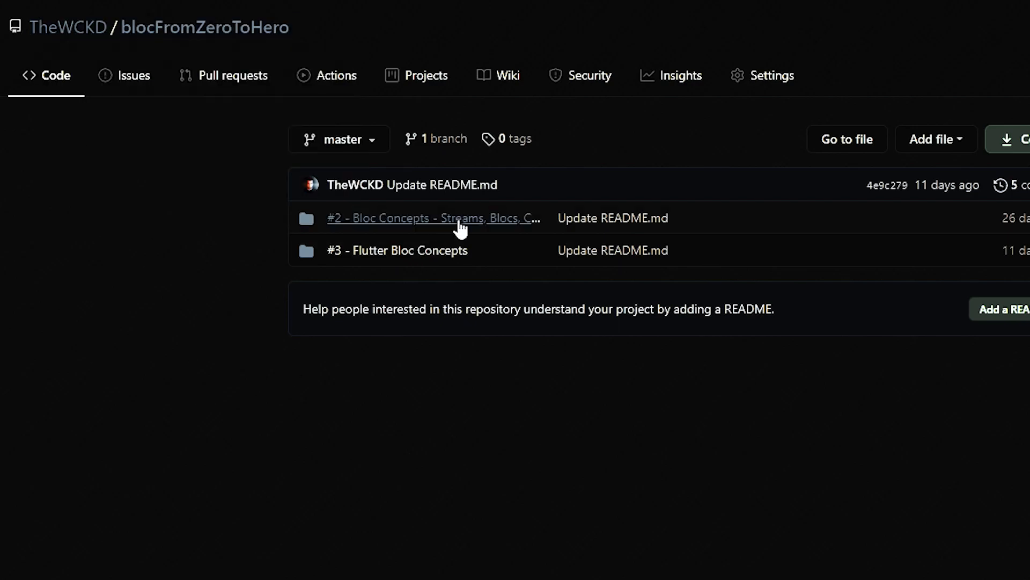
mouse_move(397, 250)
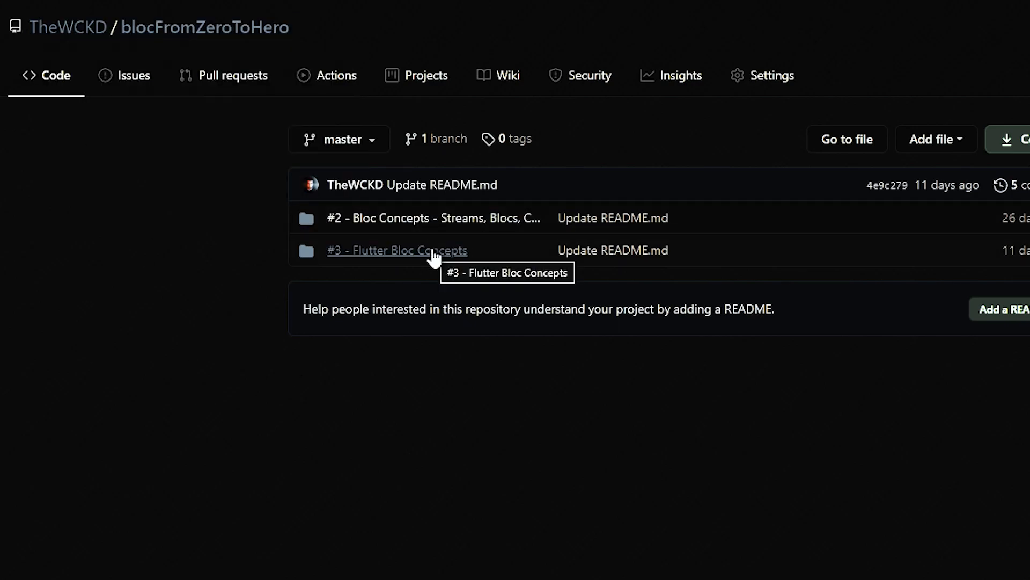
left_click(397, 250)
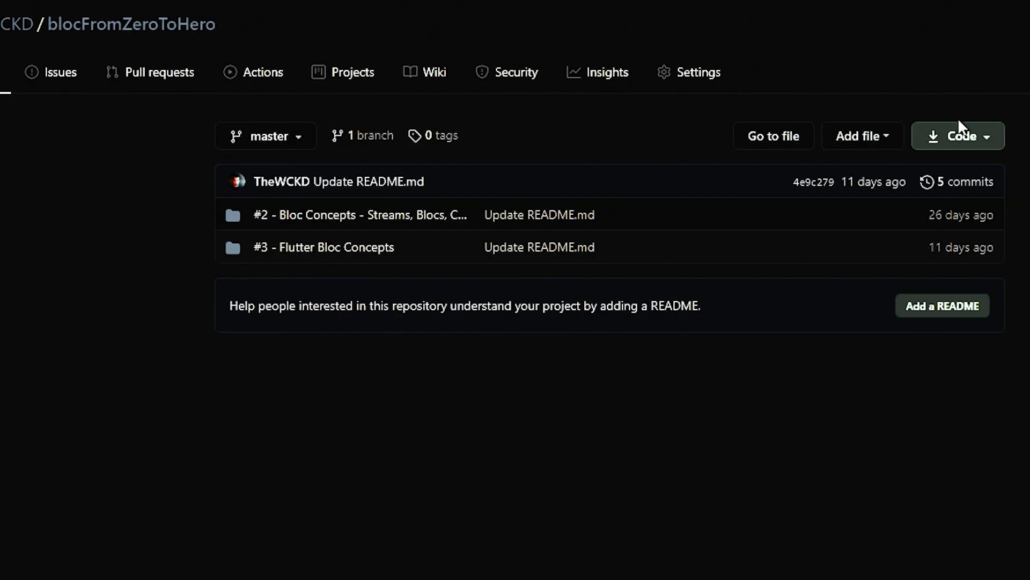
left_click(959, 135)
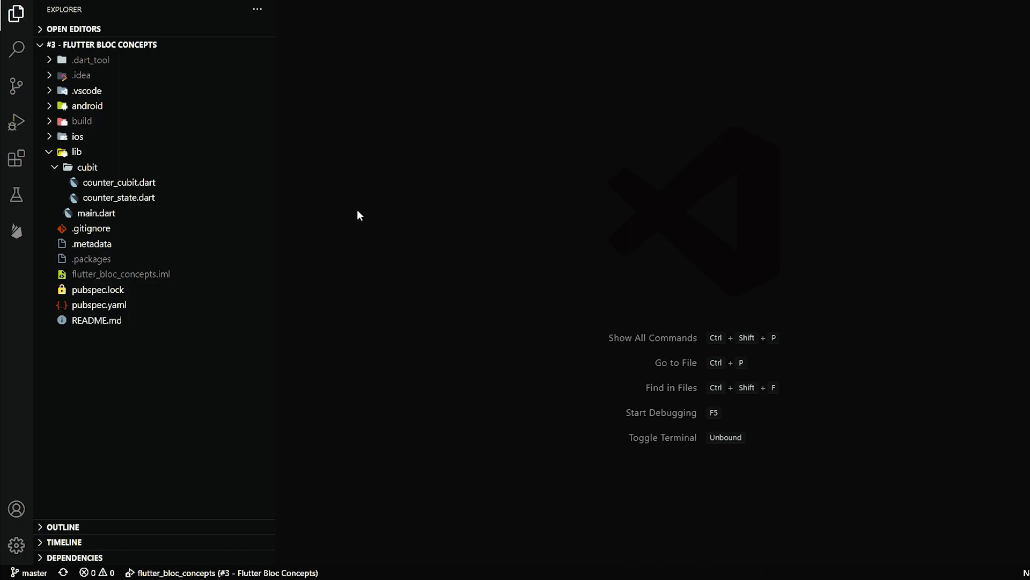
Step: Add the bloc_test package via Add Dependency
double_click(98, 212)
type("bloc_Test")
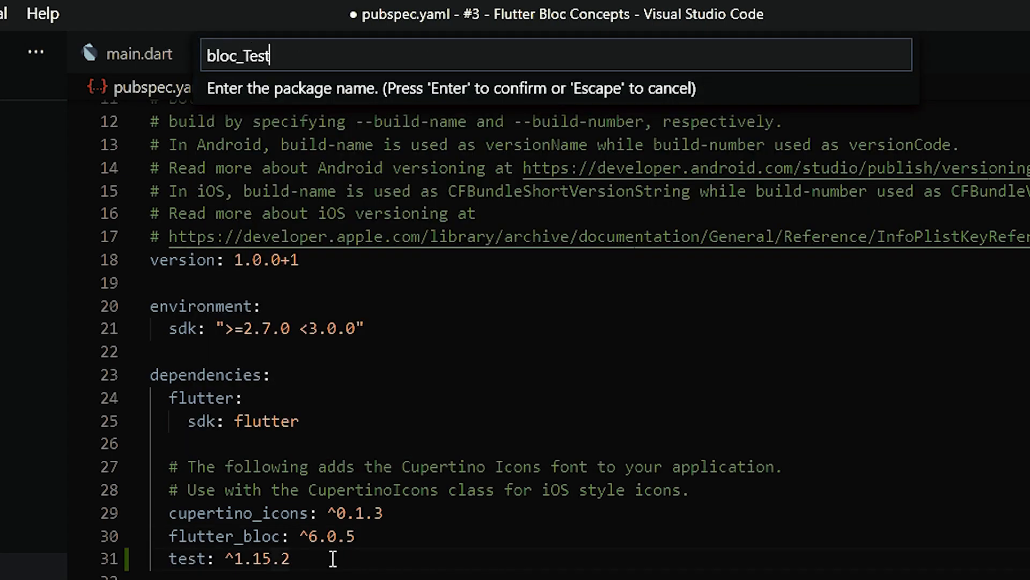
key("Enter")
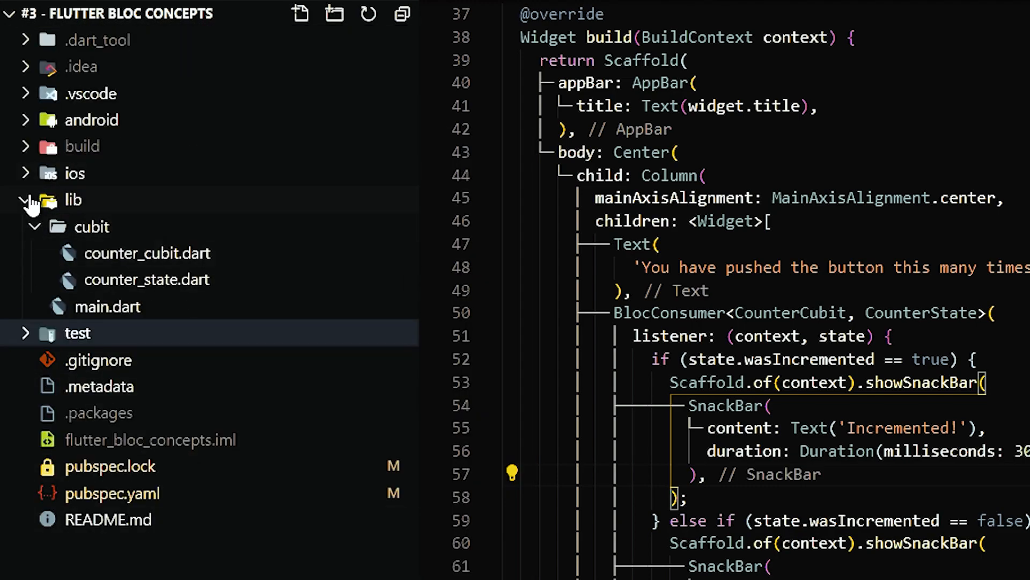
Step: Create a cubit folder inside the project's test folder
left_click(26, 199)
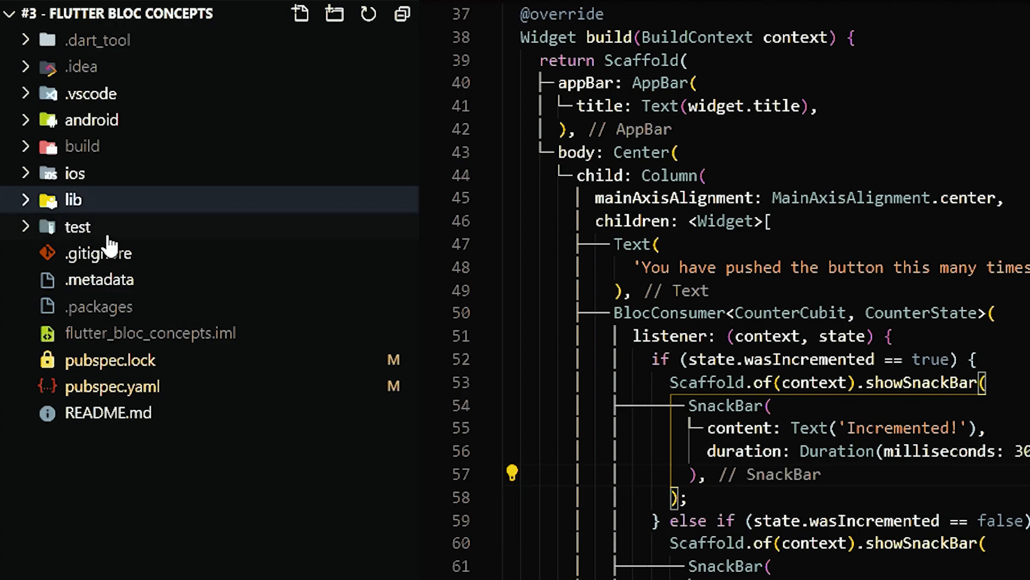
left_click(72, 200)
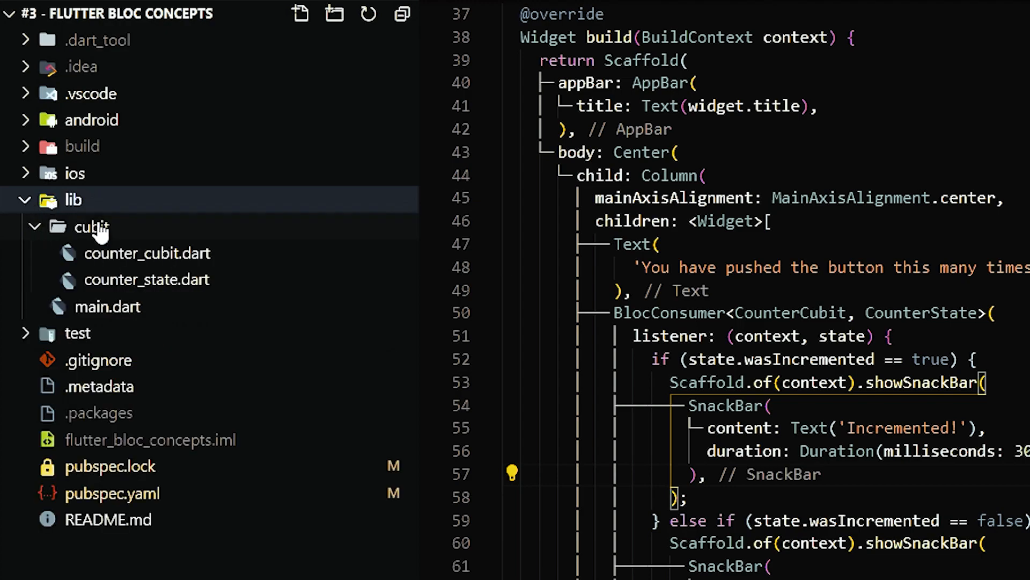
mouse_move(124, 233)
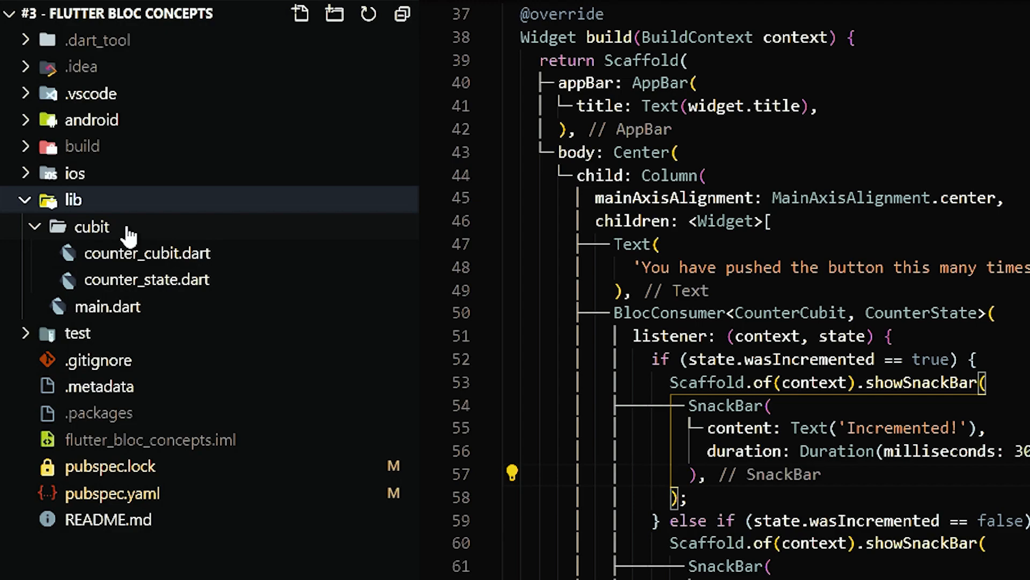
left_click(77, 333)
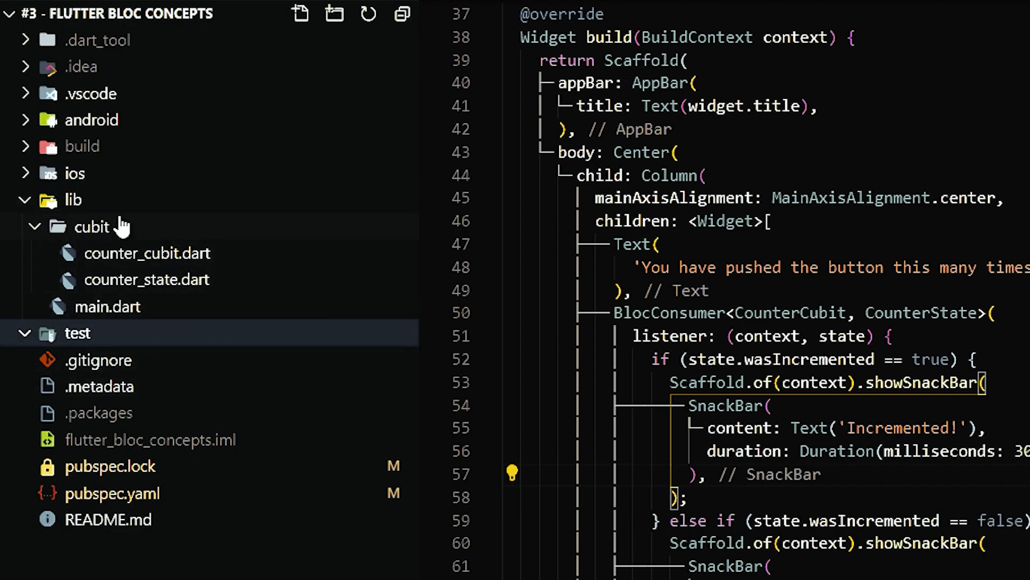
mouse_move(111, 338)
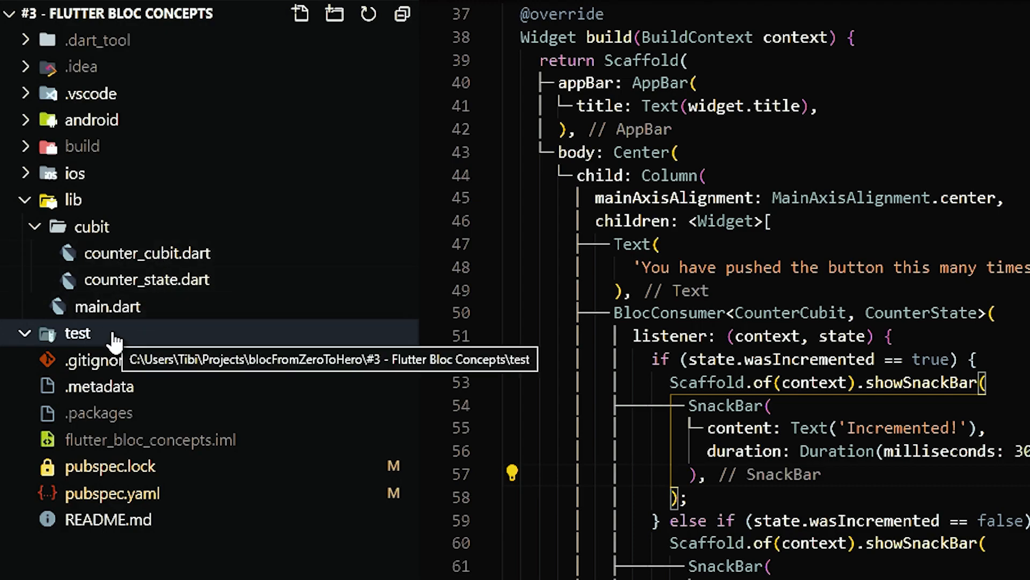
right_click(77, 333)
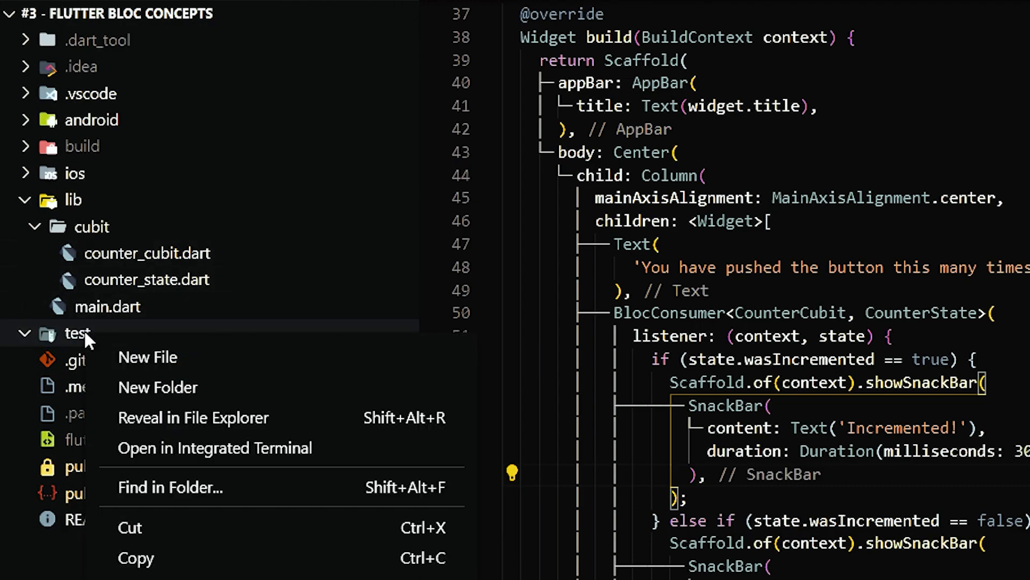
left_click(157, 386)
type("cubit")
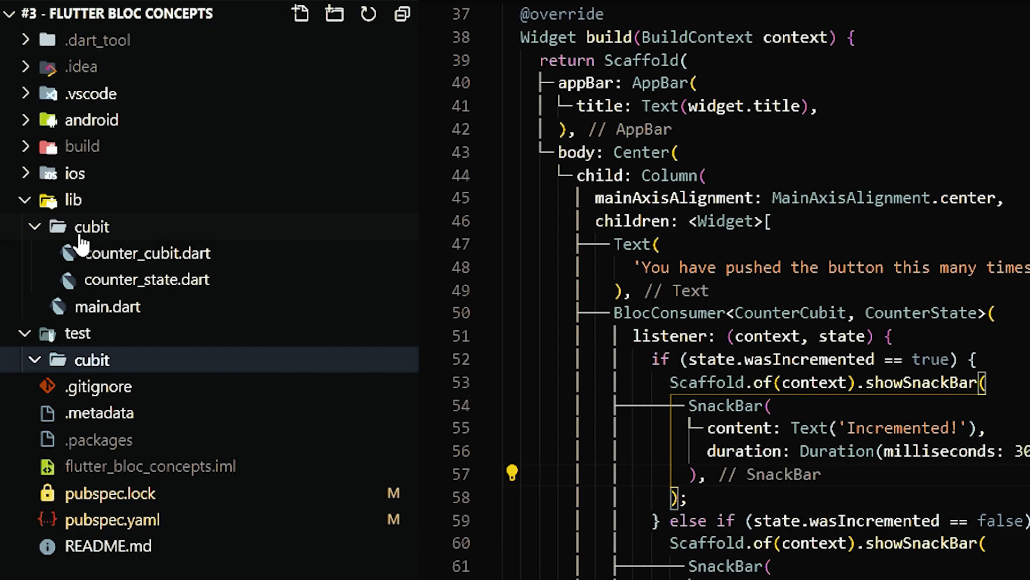
Step: Create counter_cubit_test.dart inside the test/cubit folder
left_click(299, 13)
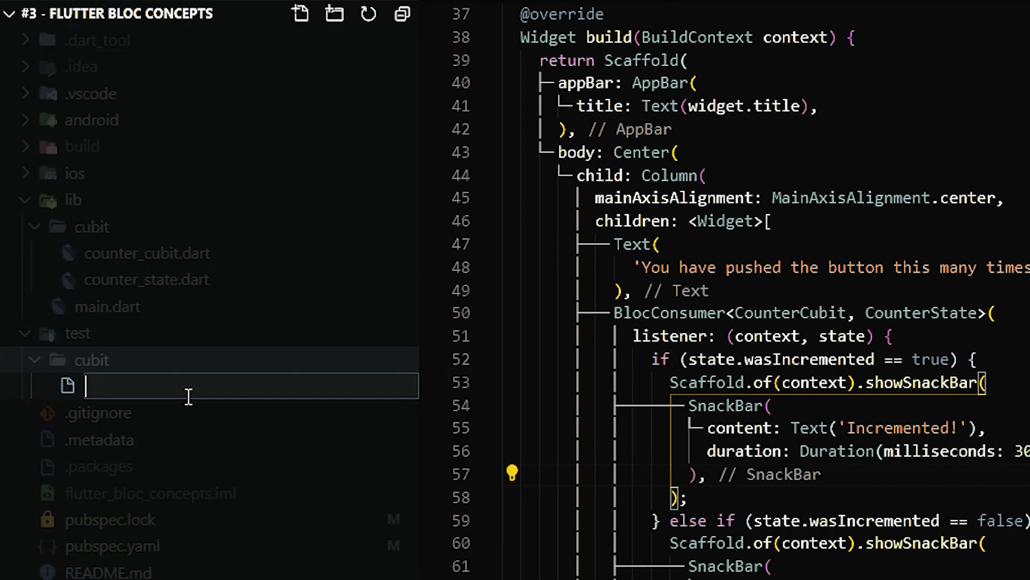
type("counter_cubit")
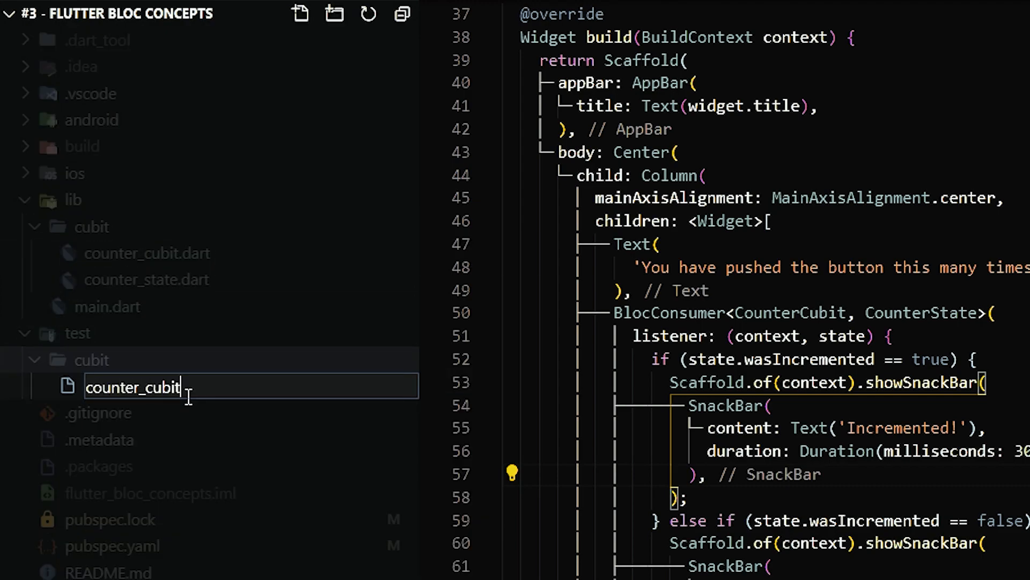
type("_test.dart")
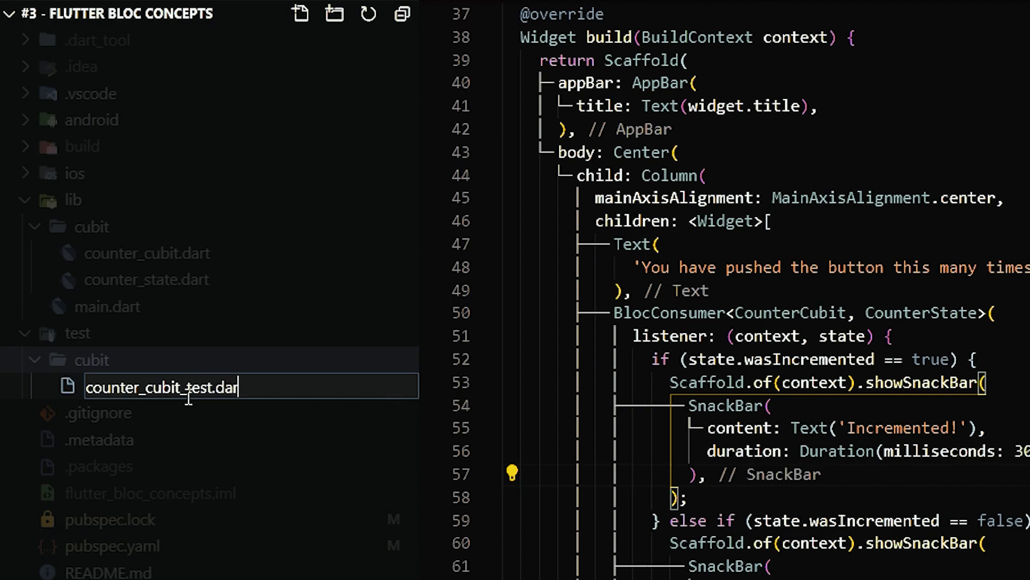
key("Enter")
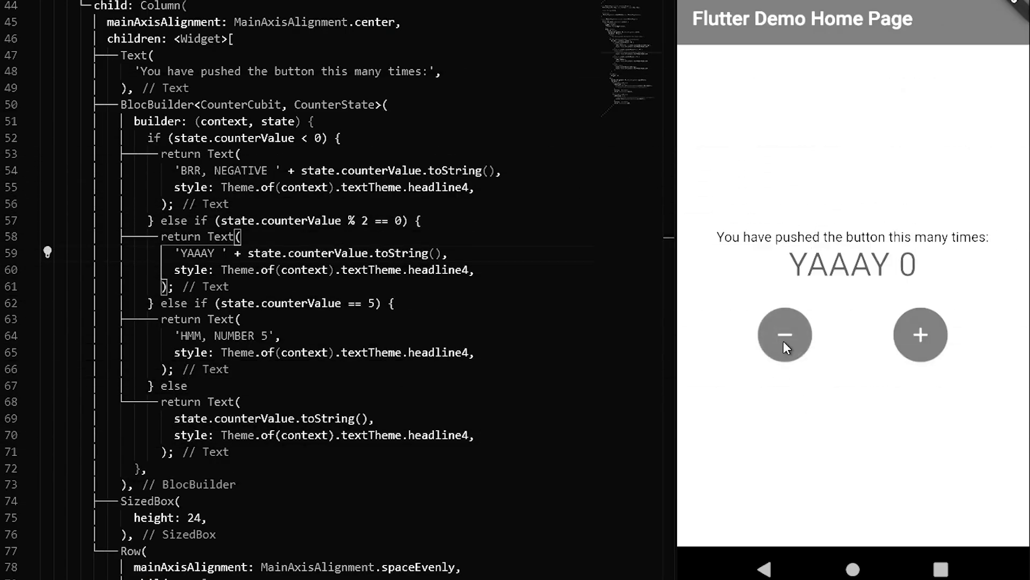
Step: Decrement once then increment the emulator counter until it reads YAAAY 4
left_click(785, 335)
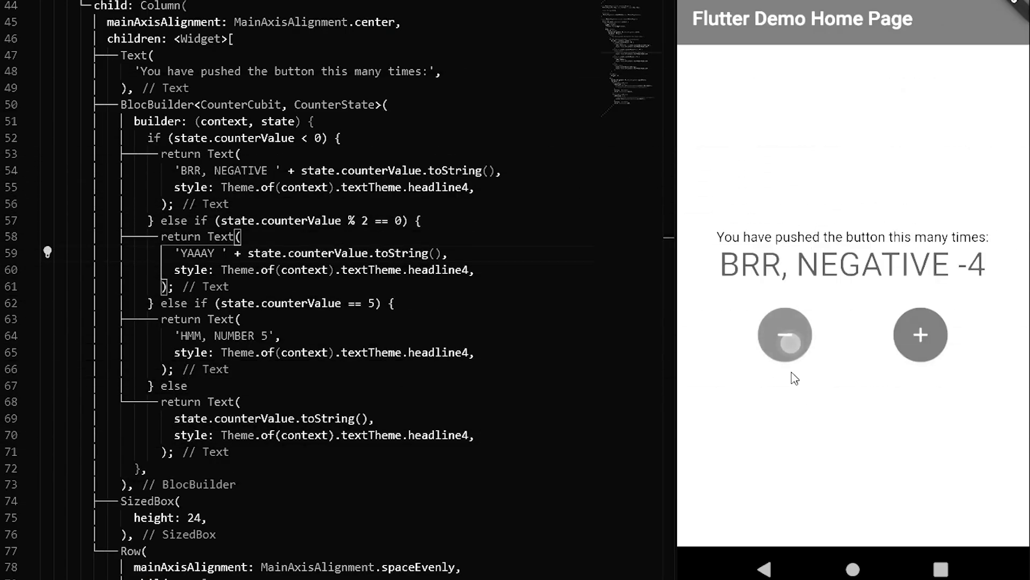
left_click(920, 334)
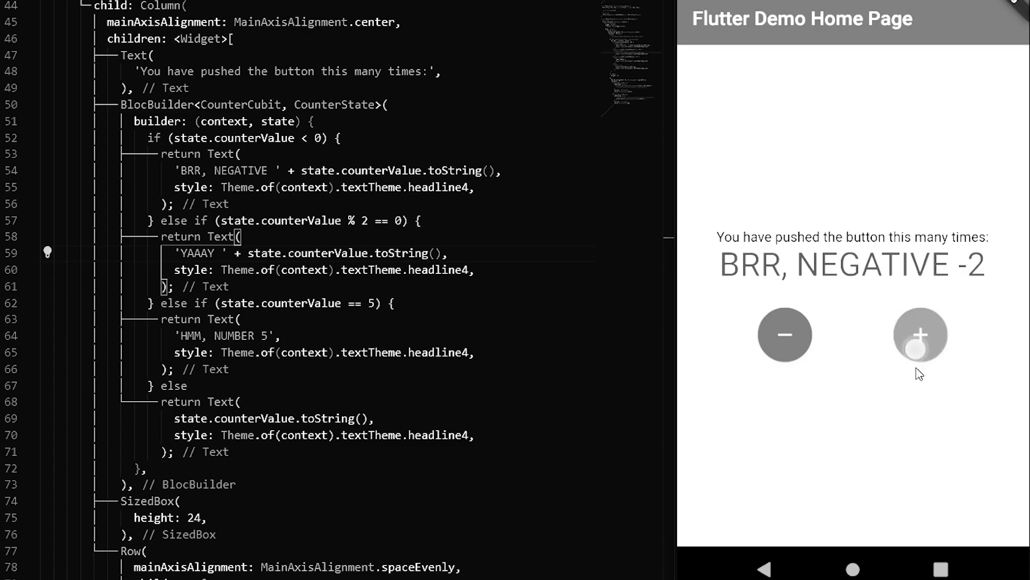
left_click(920, 335)
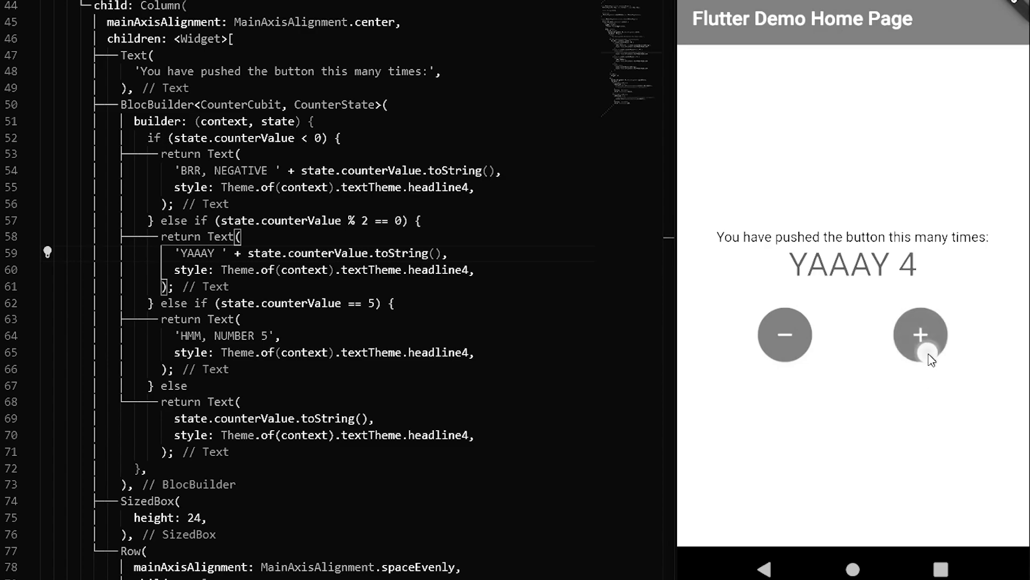
left_click(920, 335)
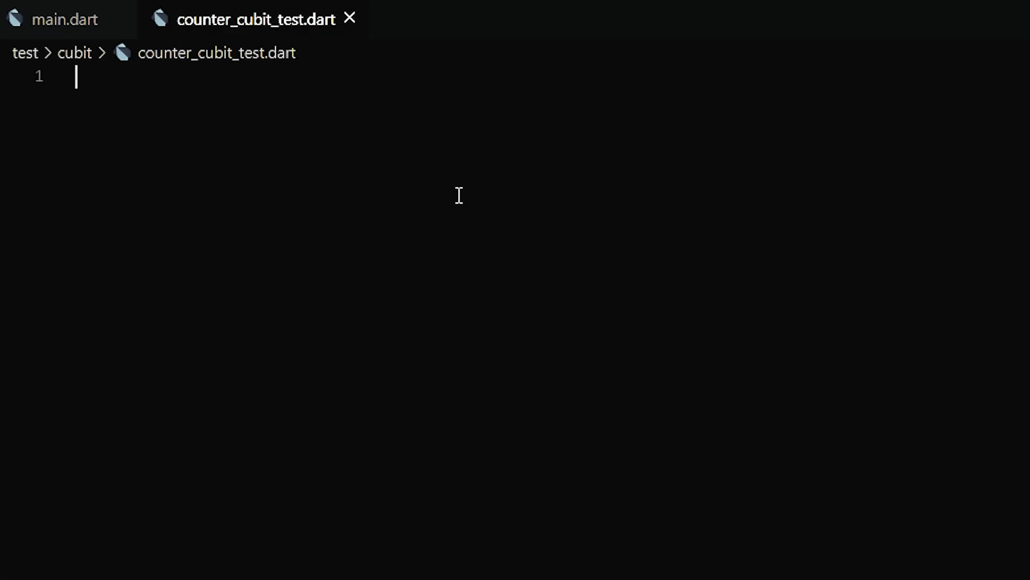
Step: Write main with a group('CounterCubit') holding setUp and tearDown placeholders
type("void main(List<String> args) {")
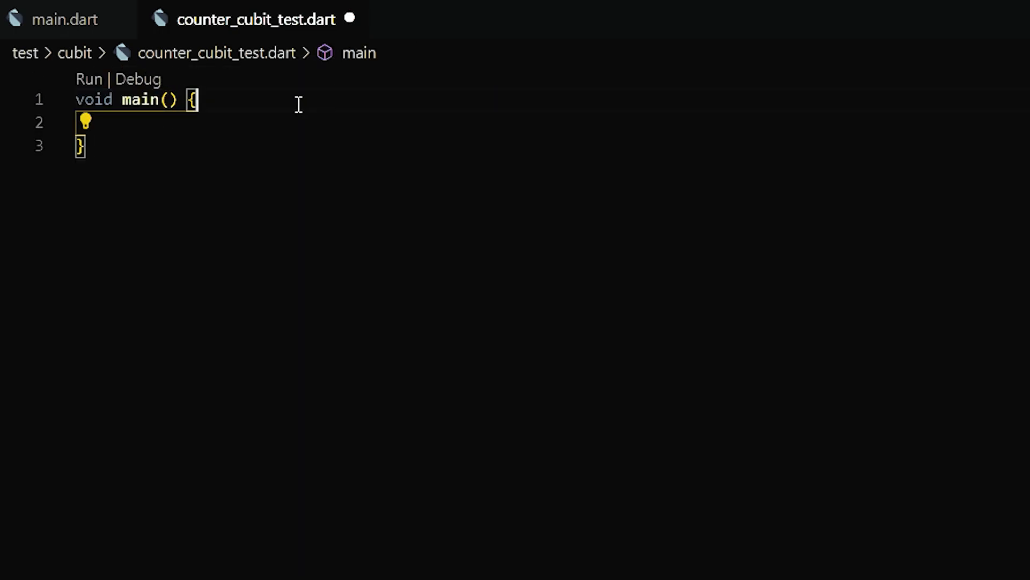
type("gro")
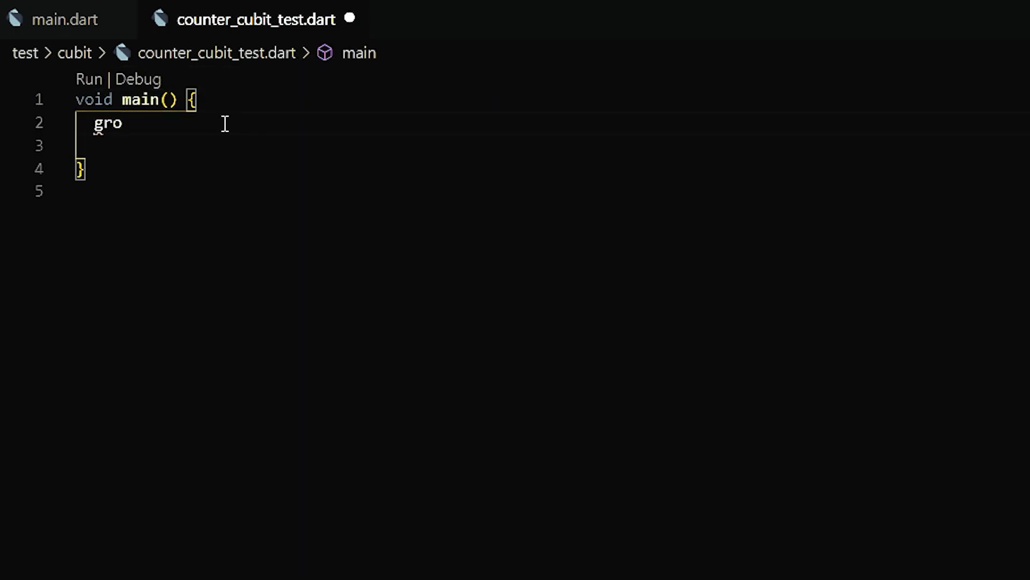
key("Tab")
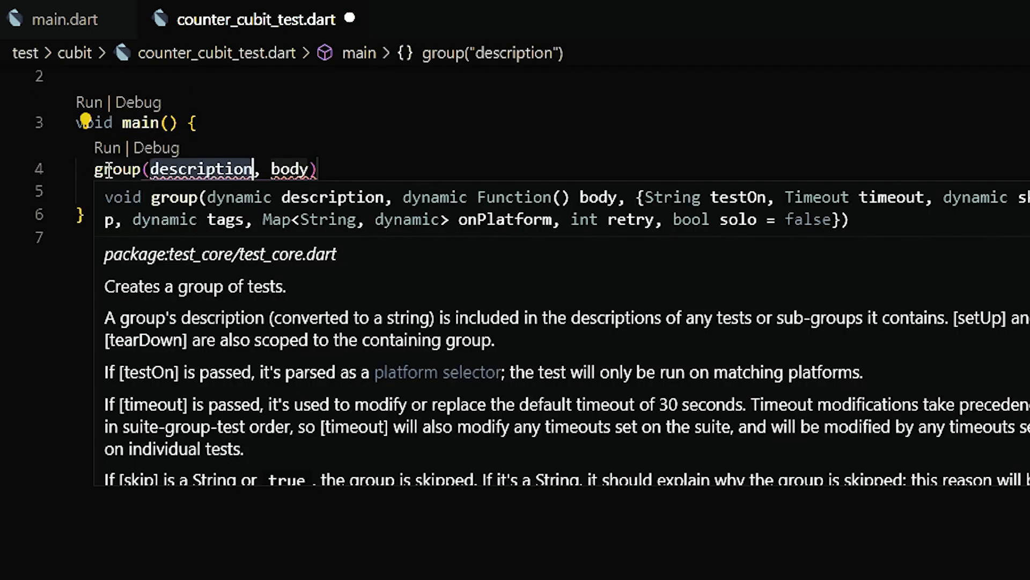
double_click(194, 285)
type("'CounterCubit")
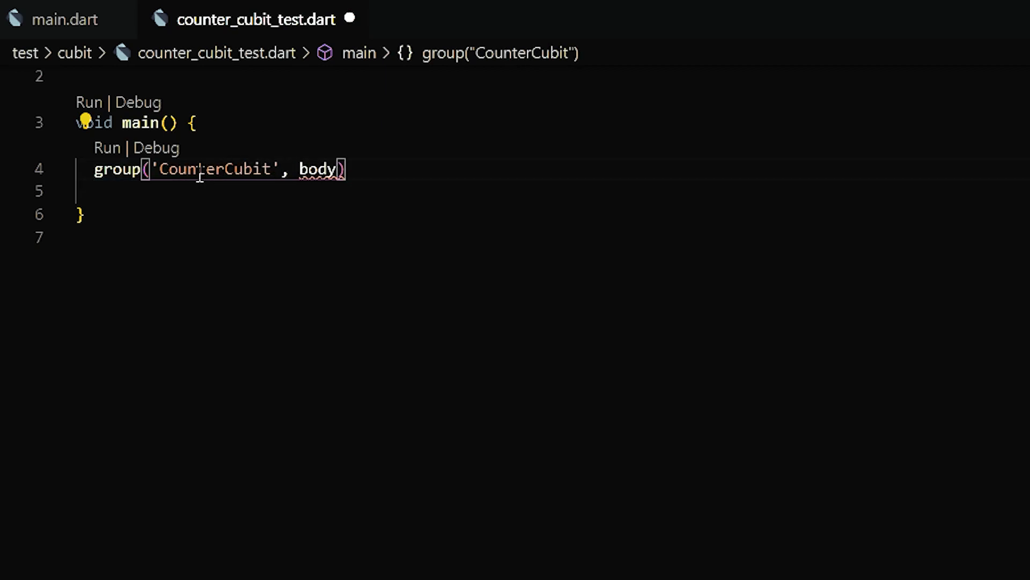
type("(){});")
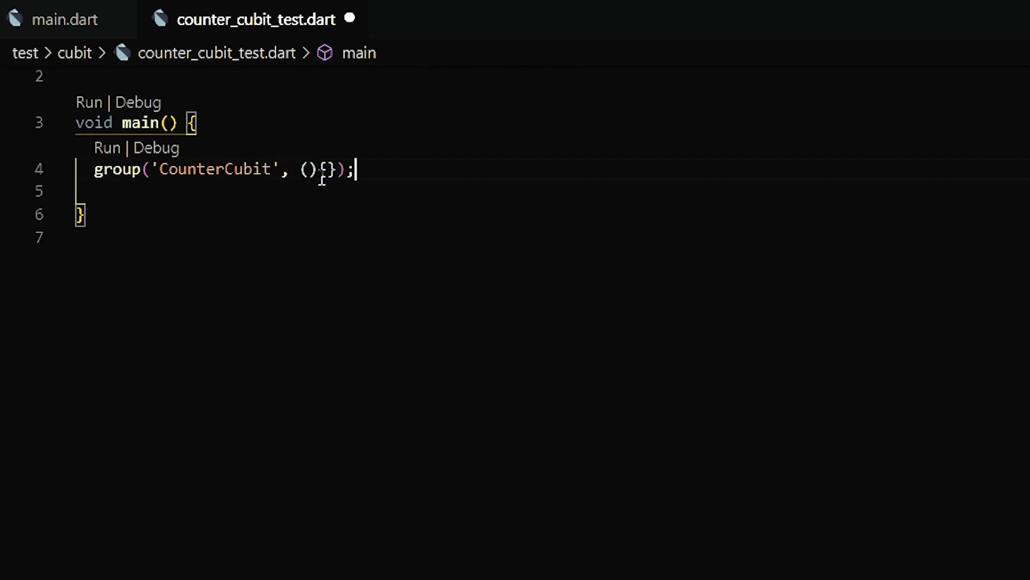
type("setUp(callback)")
type("tearDown(callback);")
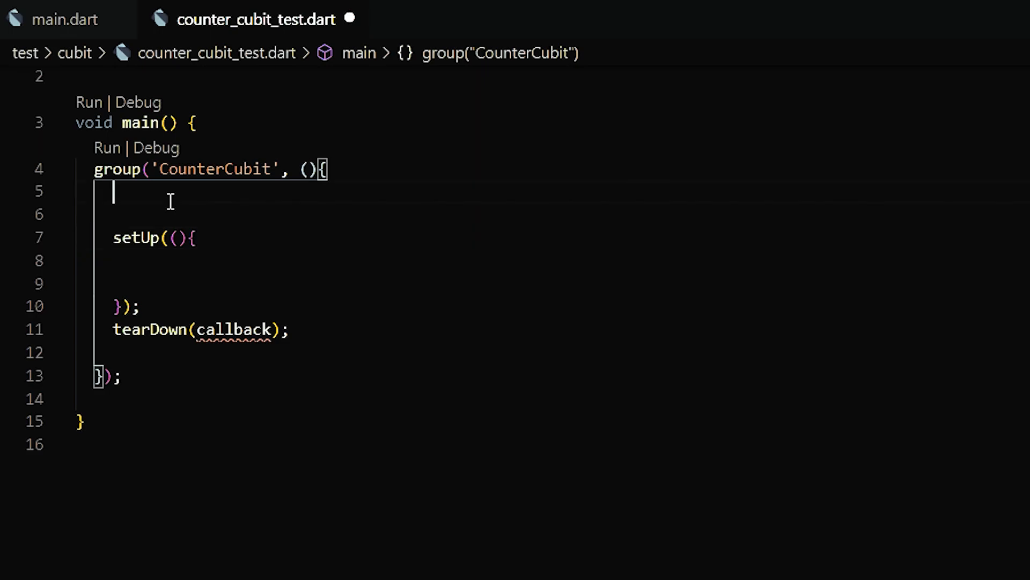
Step: Declare CounterCubit counterCubit and assign CounterCubit() in setUp
type("CounterCubit counterCubit;")
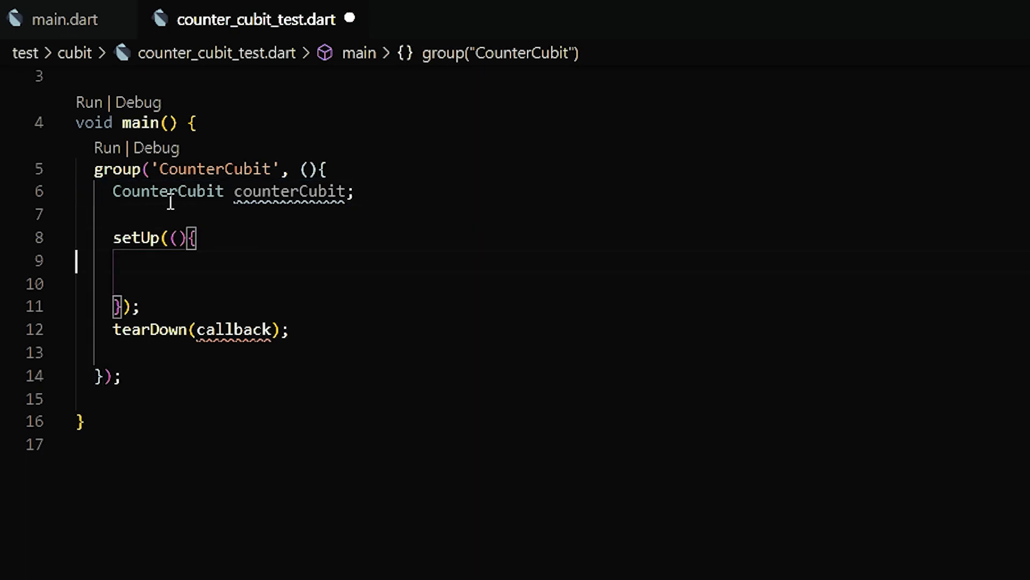
type("counter")
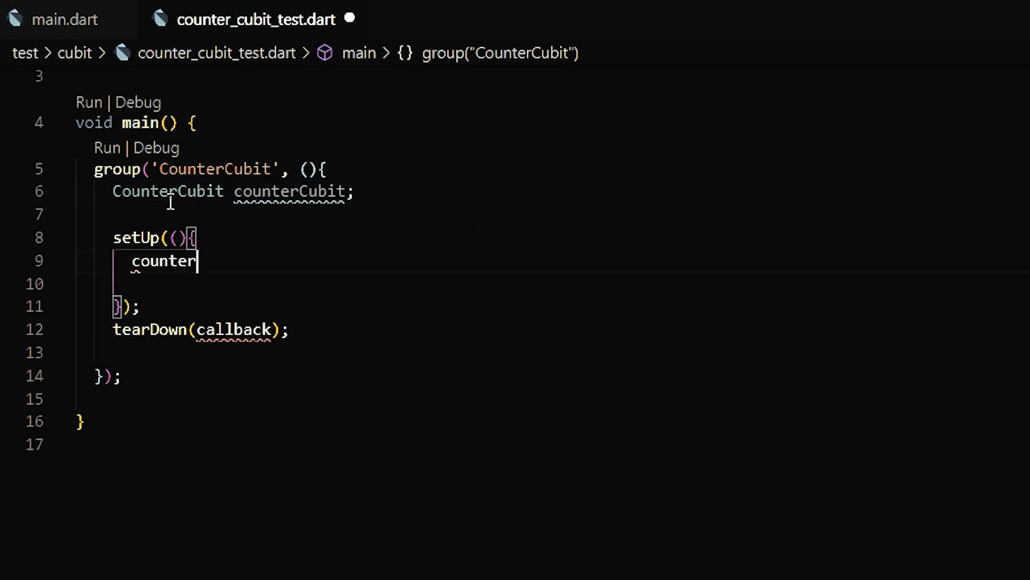
type("Cubit = Counter")
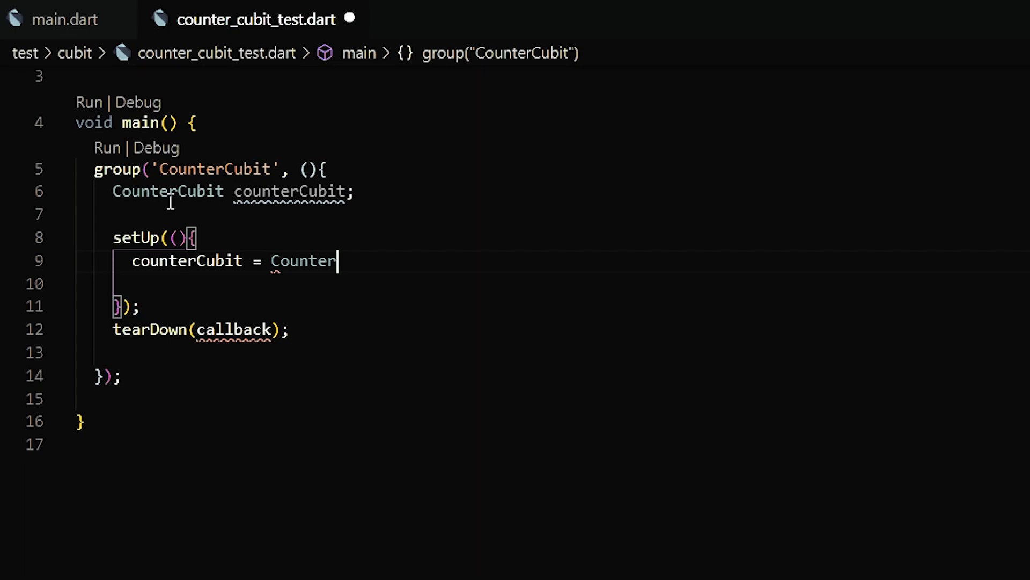
type("Cubit();")
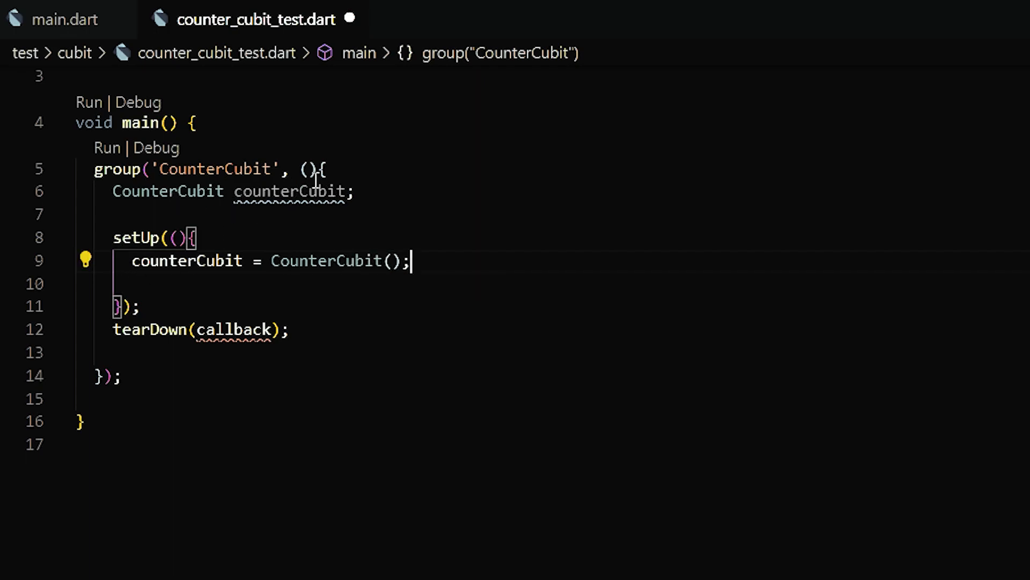
mouse_move(291, 191)
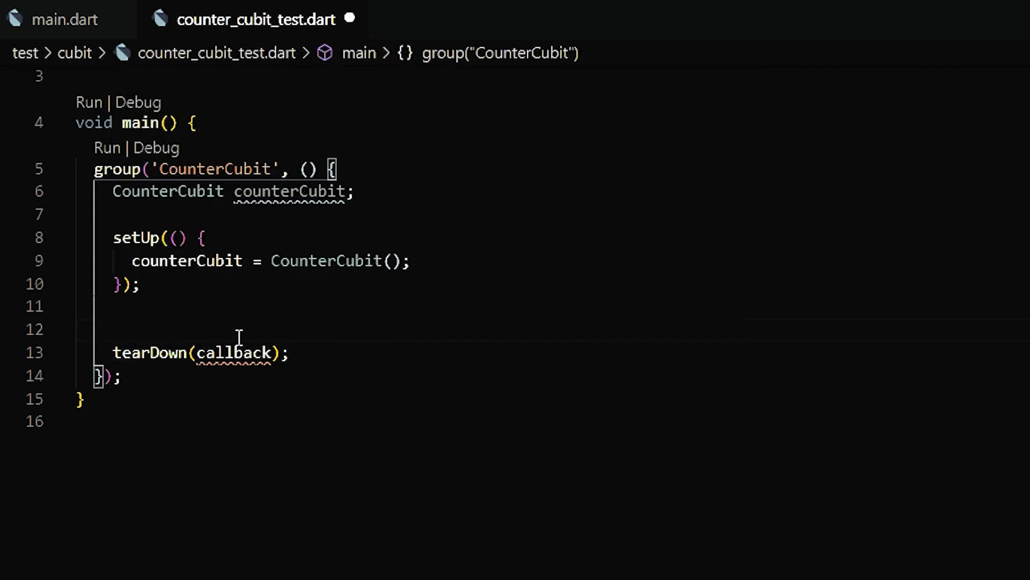
Step: Call counterCubit.close() in tearDown and leave a blank line for the first test
type("()")
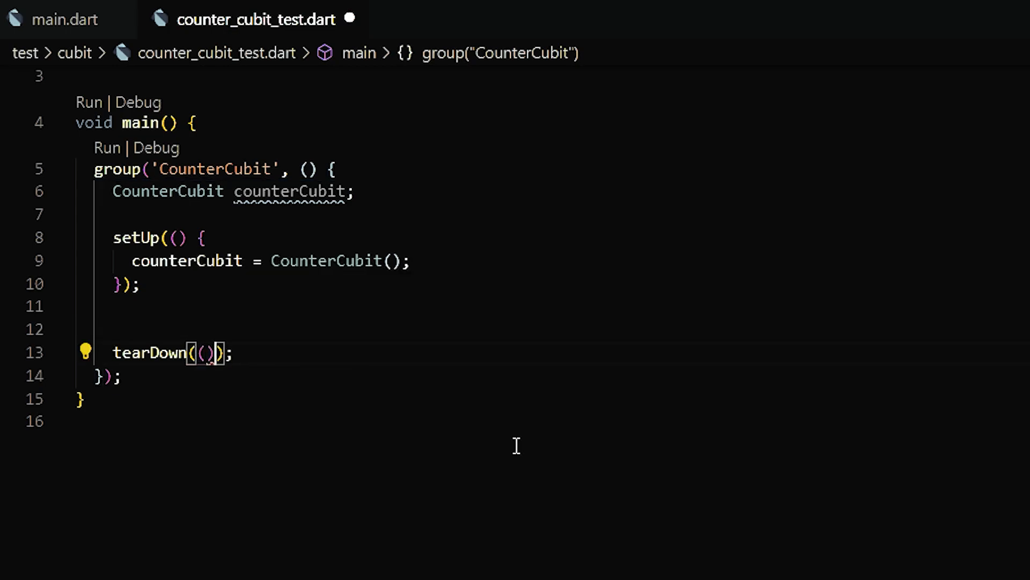
type("{")
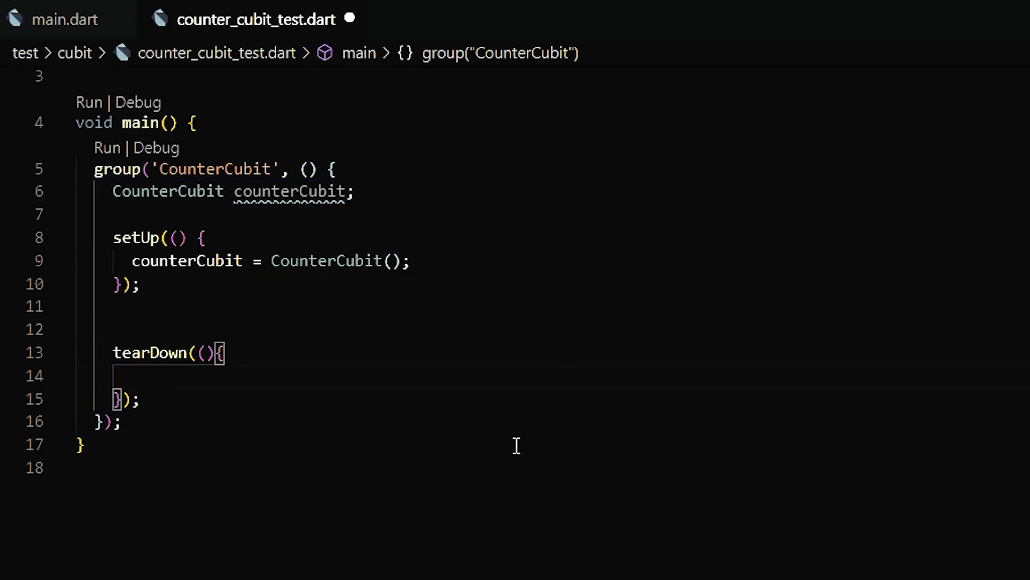
type("counterCubit")
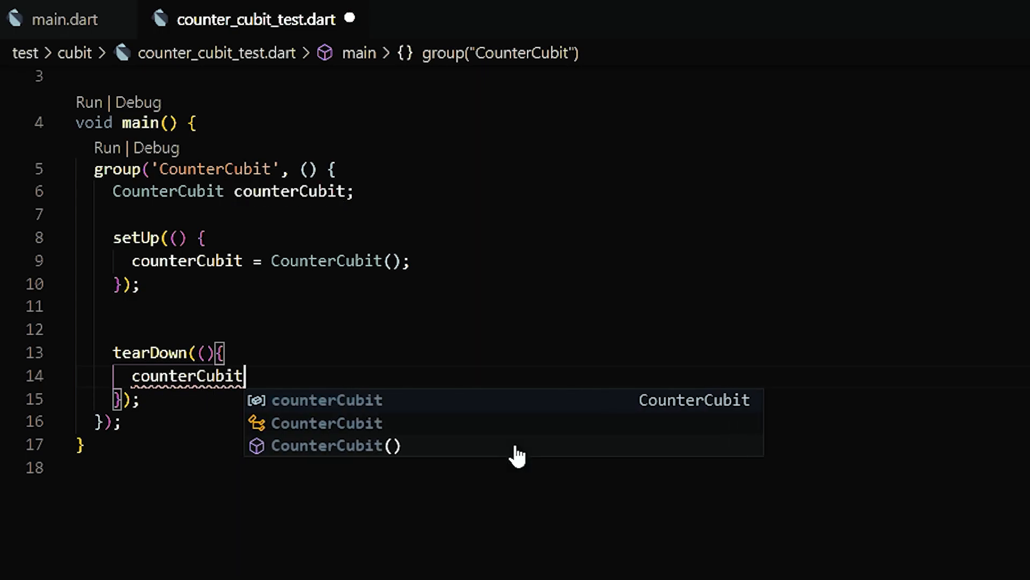
type(".close();")
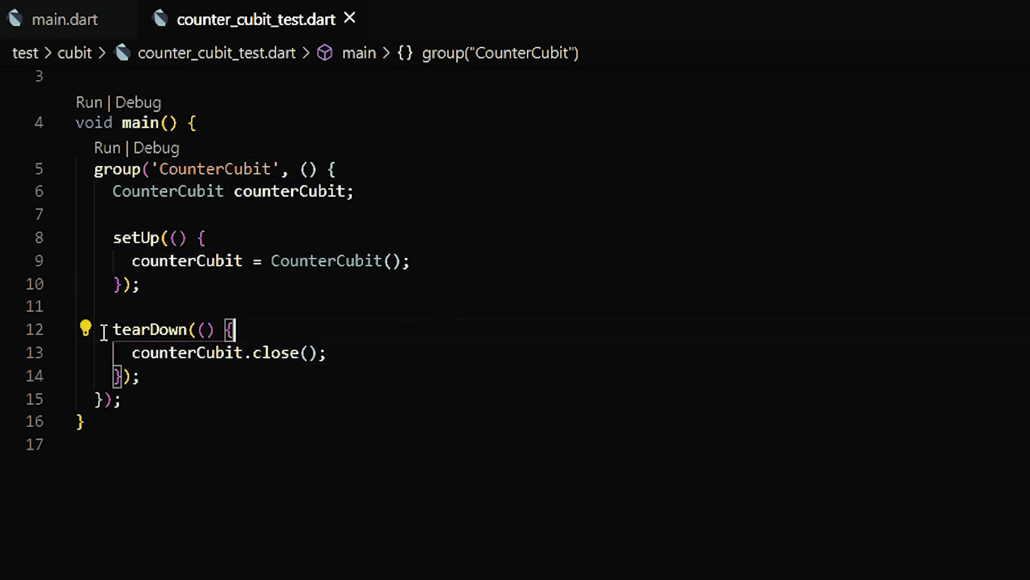
key("Enter")
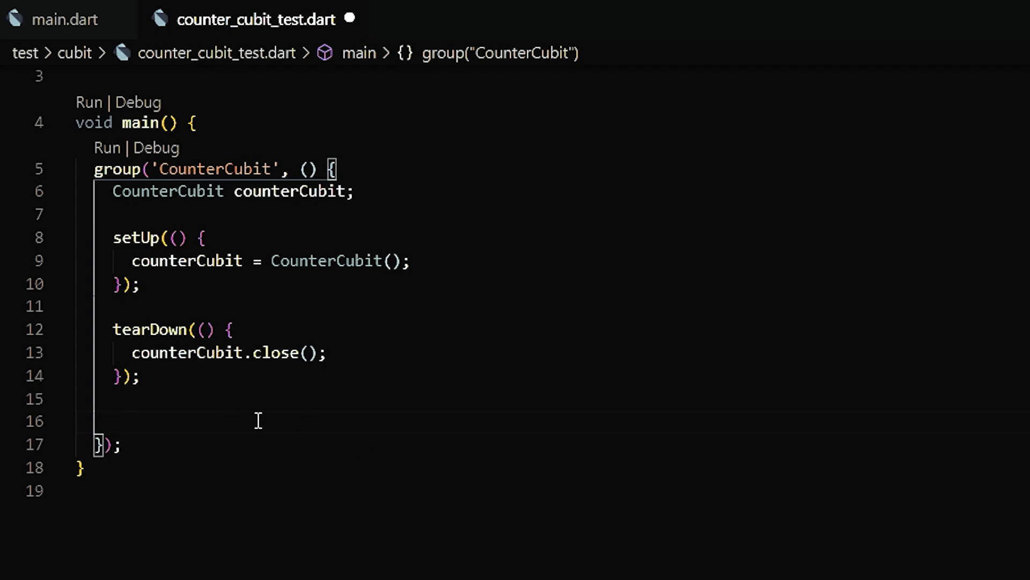
left_click(115, 421)
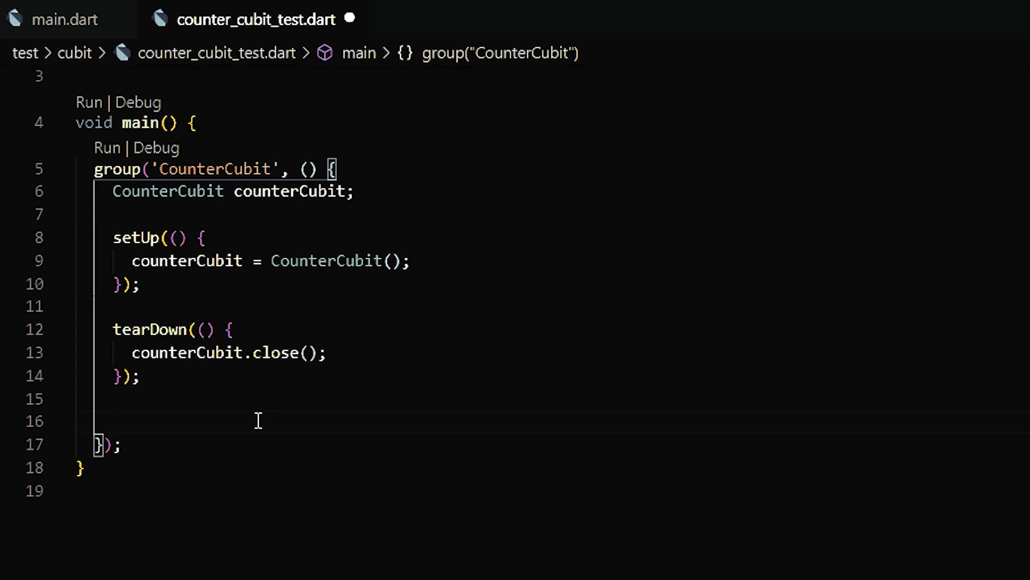
Step: Write the initial-state test expecting counterCubit.state to equal CounterState(counterValue: 0)
type("test(description, body);")
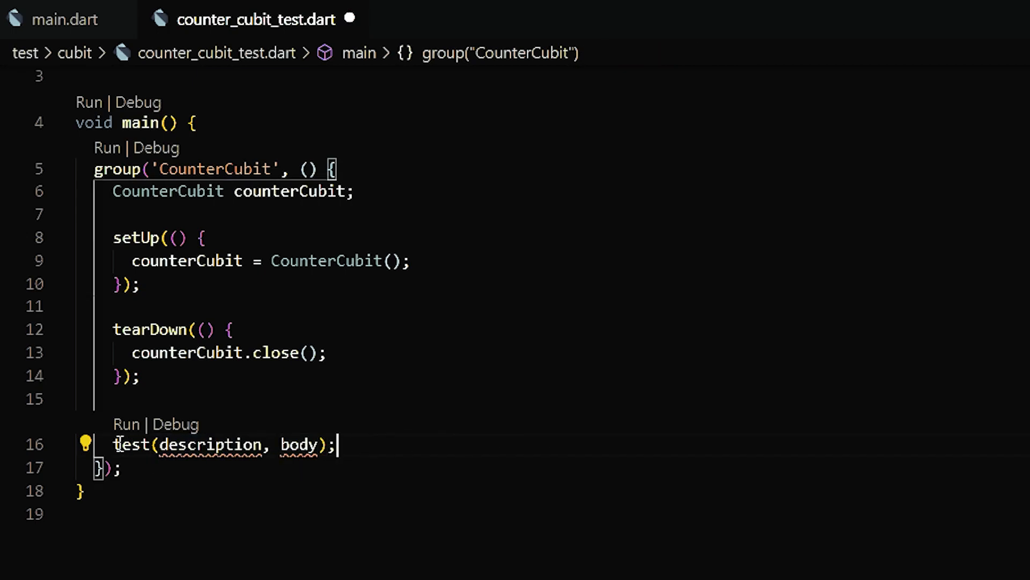
mouse_move(130, 444)
type("'the initial state for the CounterCubit is CounterState")
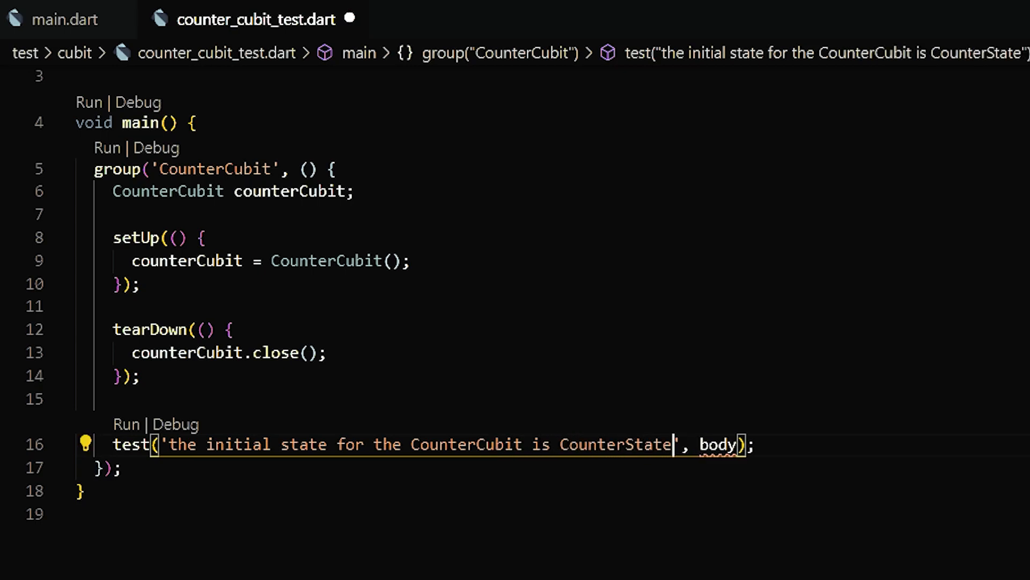
type("(counterValue:0)")
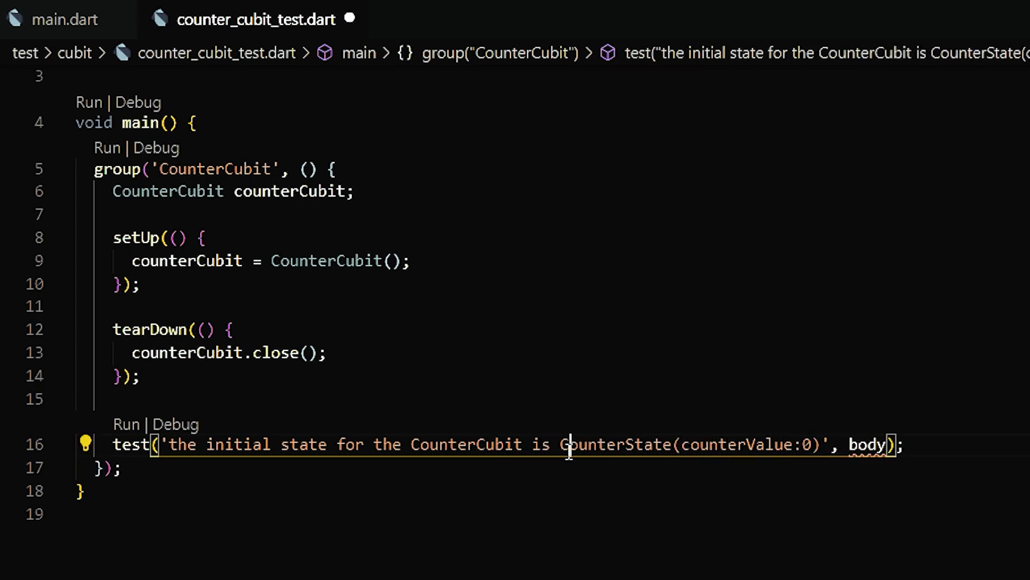
double_click(866, 445)
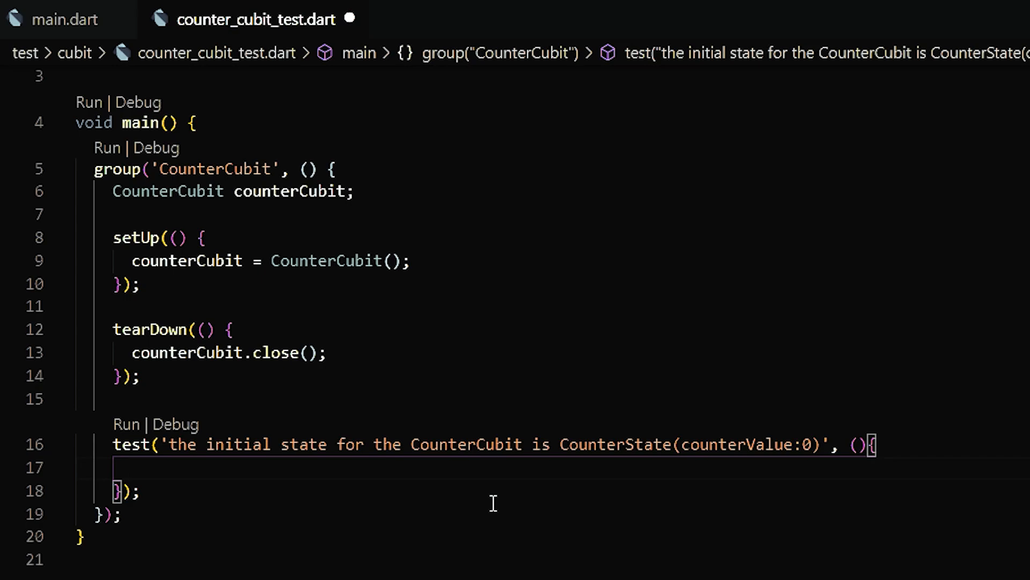
type("exo")
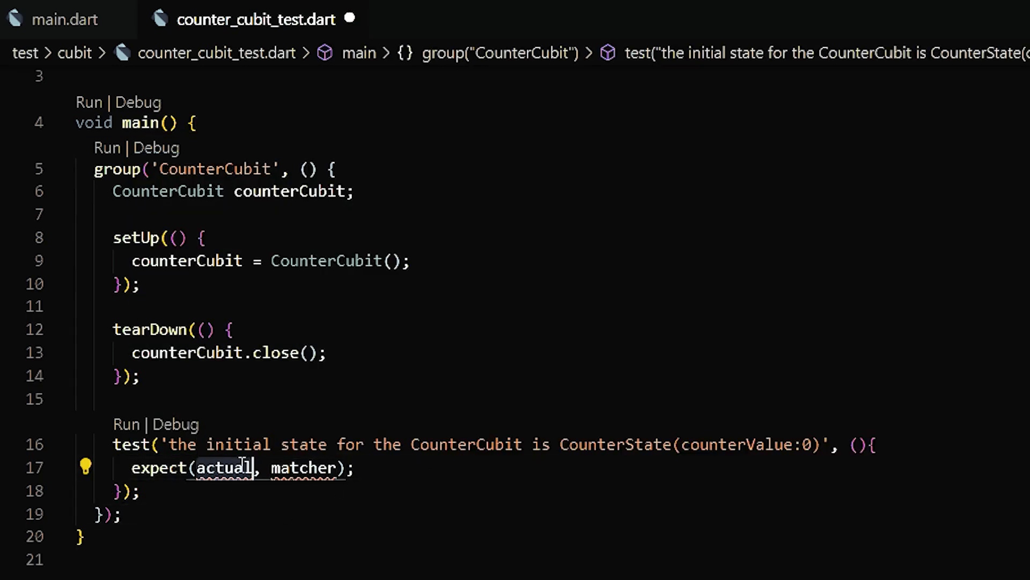
type("counterCubit.state")
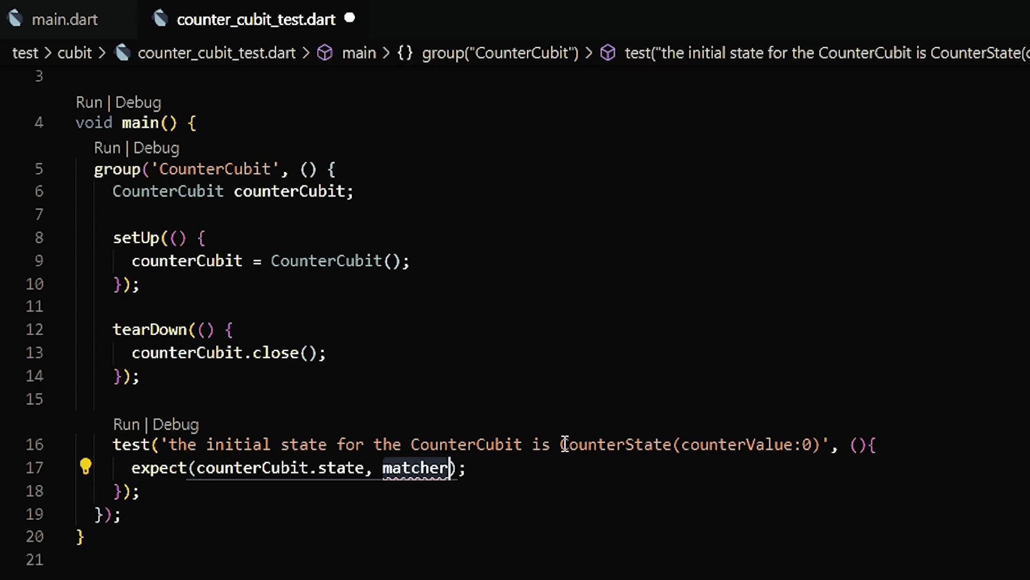
type("Cou")
type("pub run")
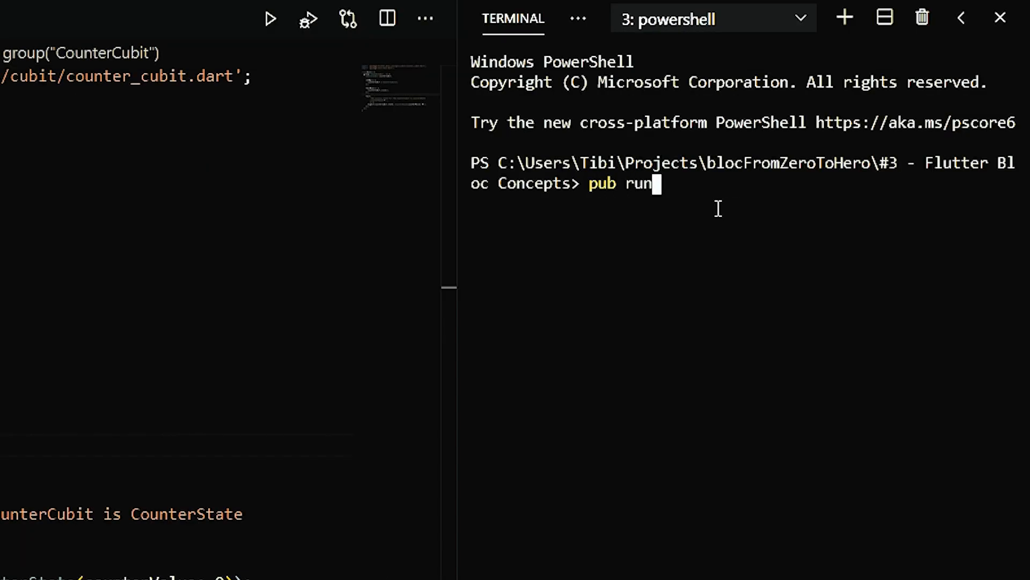
Step: Run pub run test and inspect the failing Expected/Actual CounterState output
type("test")
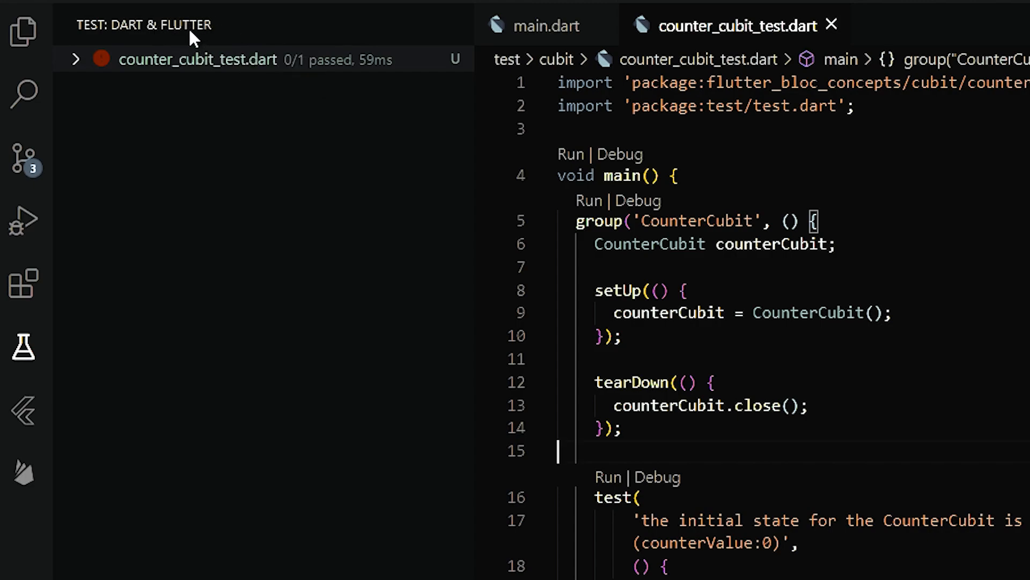
left_click(76, 60)
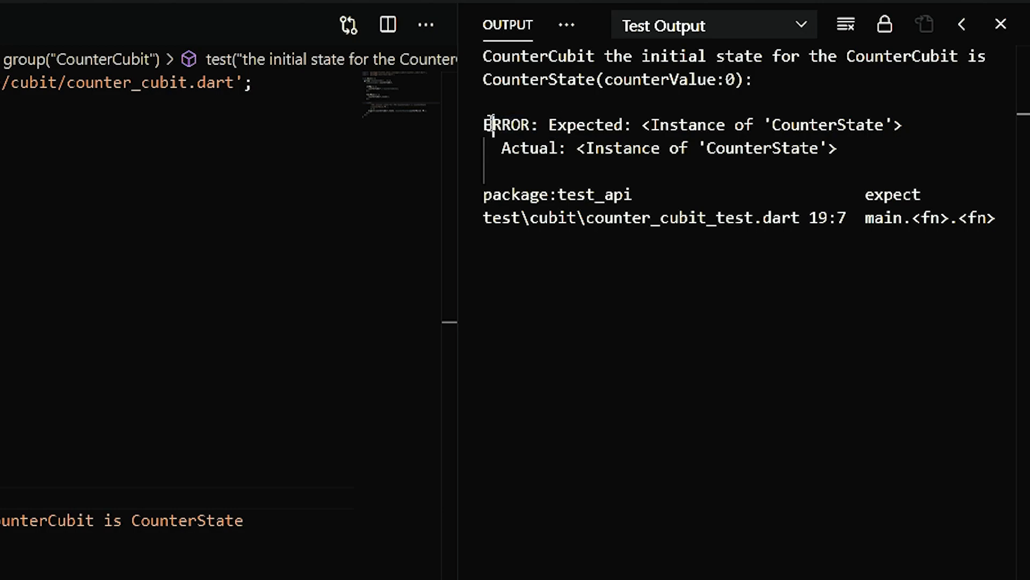
left_click_drag(549, 125, 903, 125)
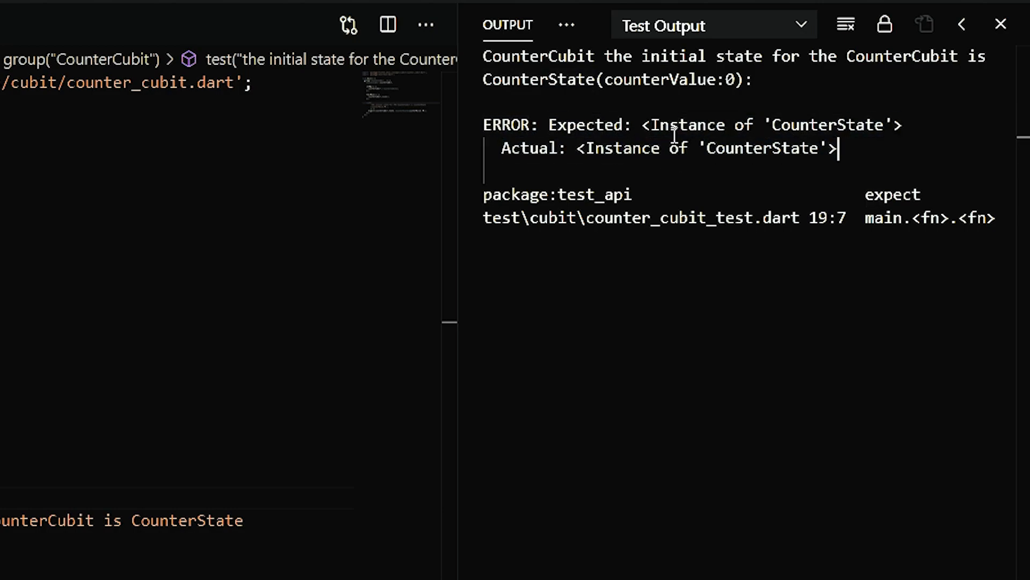
triple_click(660, 148)
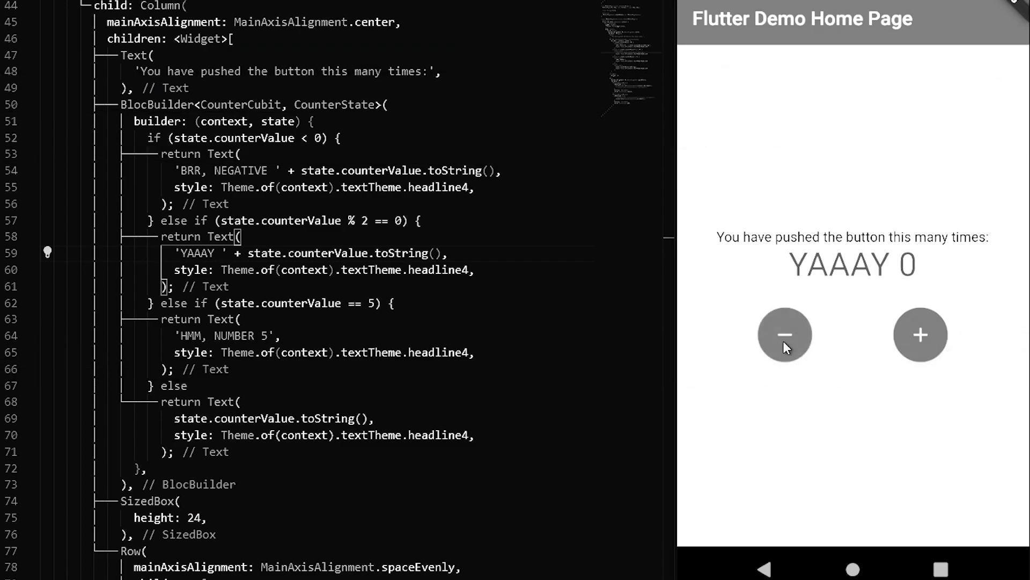
Step: Tap minus then plus in the emulator, leaving the counter at BRR, NEGATIVE -2
left_click(784, 335)
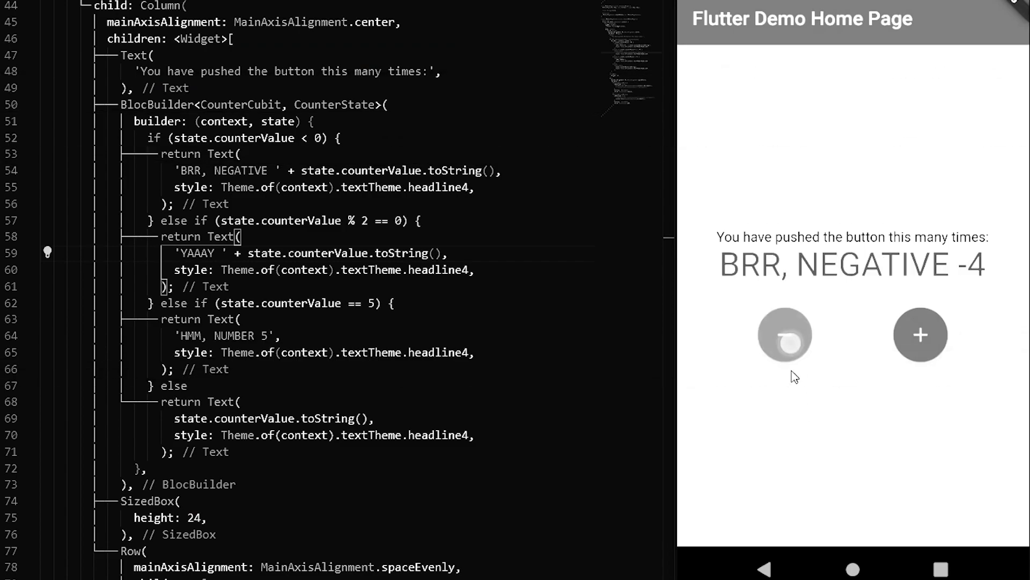
left_click(919, 335)
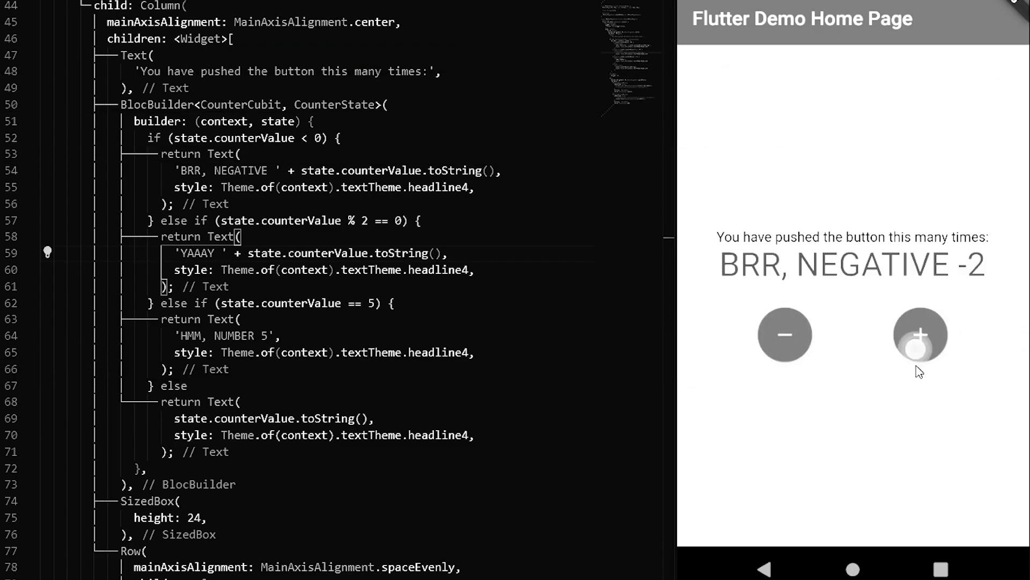
left_click(920, 334)
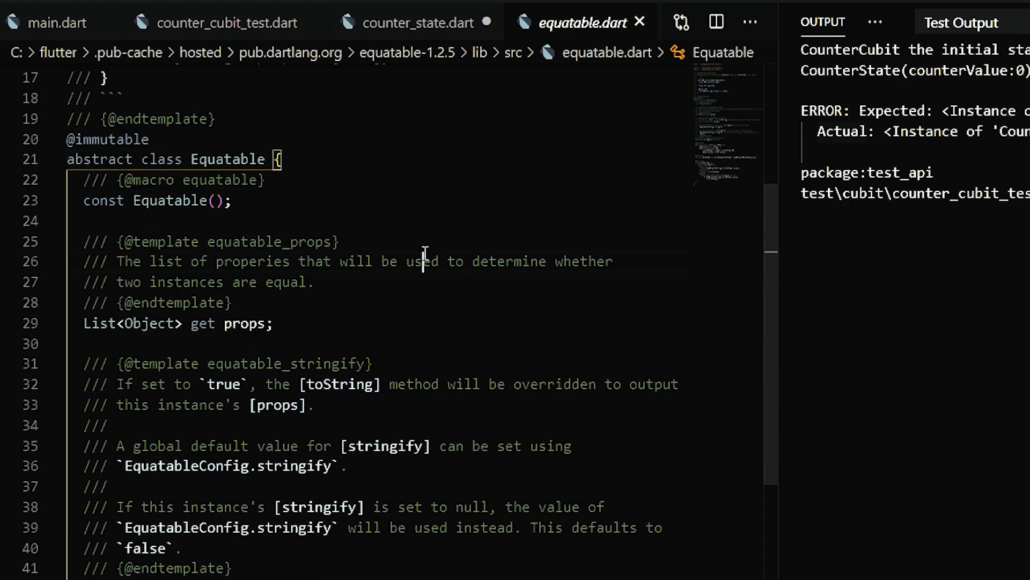
Step: Scroll through the Equatable class and its props getter documentation
scroll("down", 3)
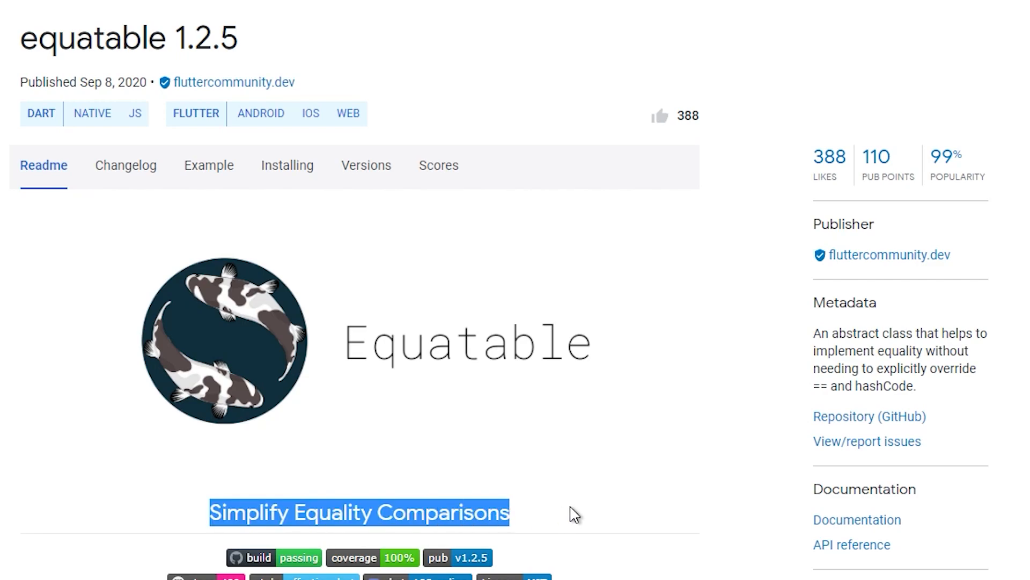
Step: Scroll the equatable pub.dev page down to its Overview on Dart equality
scroll("down", 3)
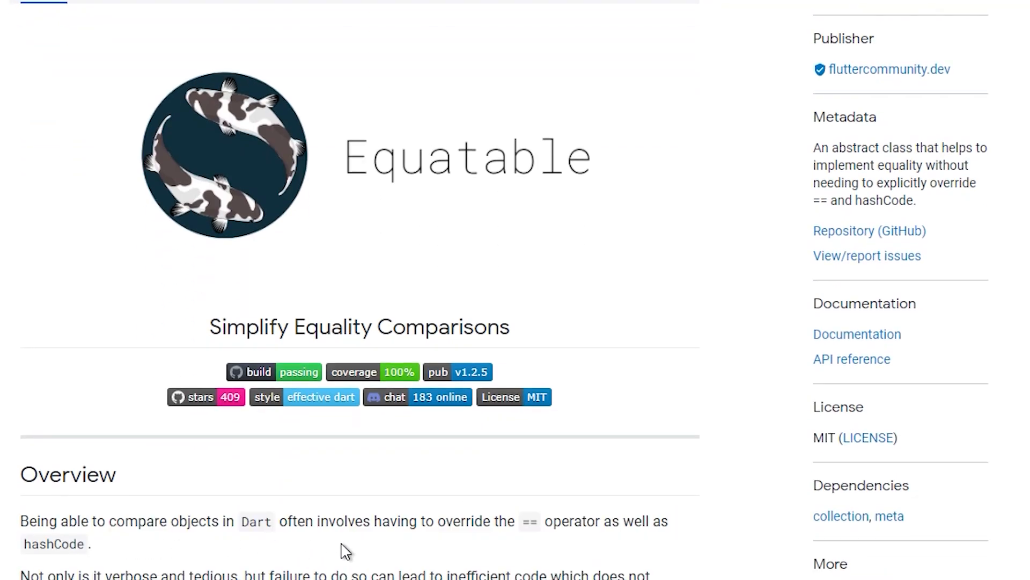
scroll("down", 3)
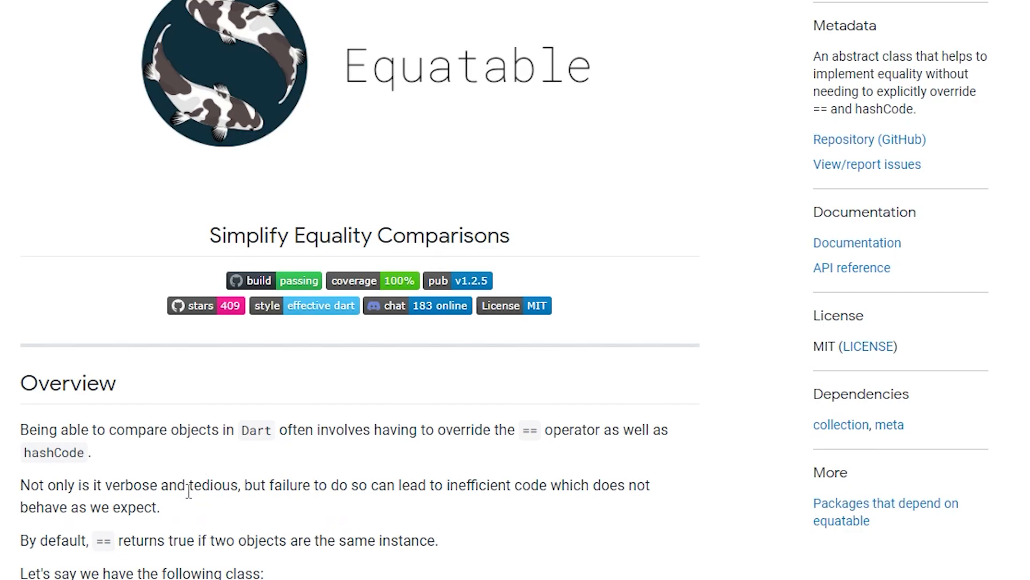
mouse_move(38, 557)
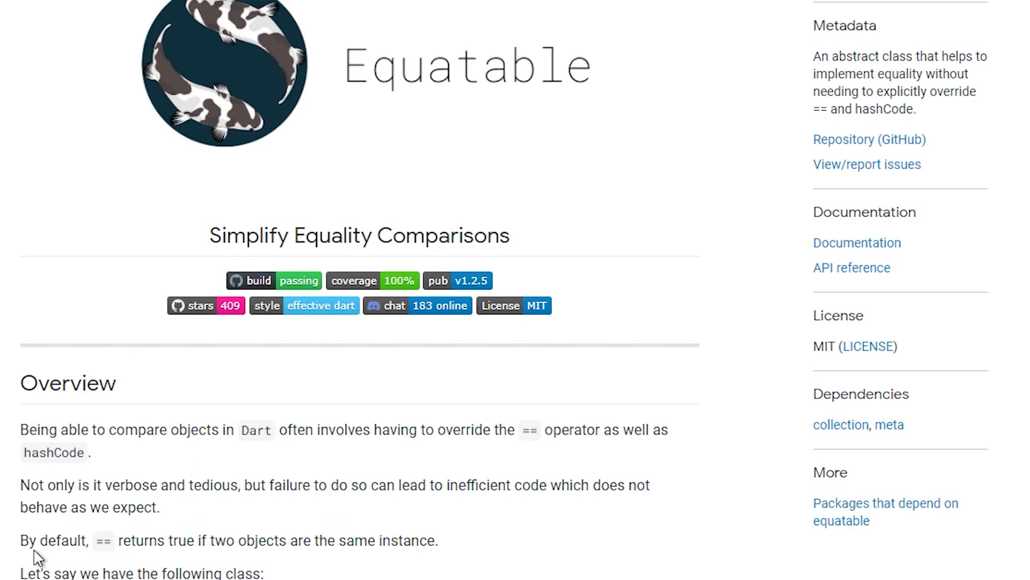
mouse_move(516, 545)
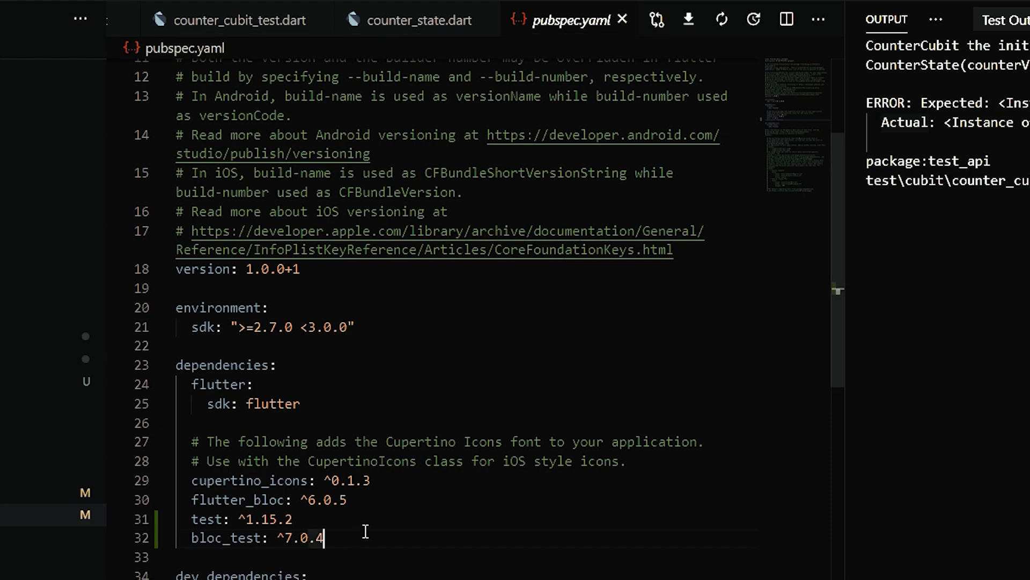
Step: Add the equatable dependency to pubspec.yaml via Pubspec Assist, then return to counter_state.dart
key("ctrl+shift+p")
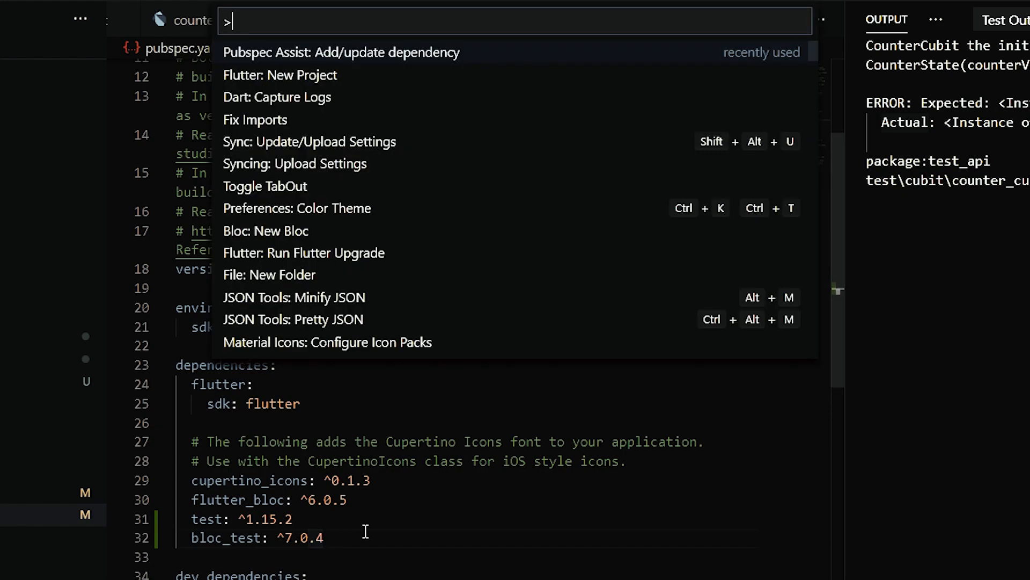
type("equatable: ^1.2.5")
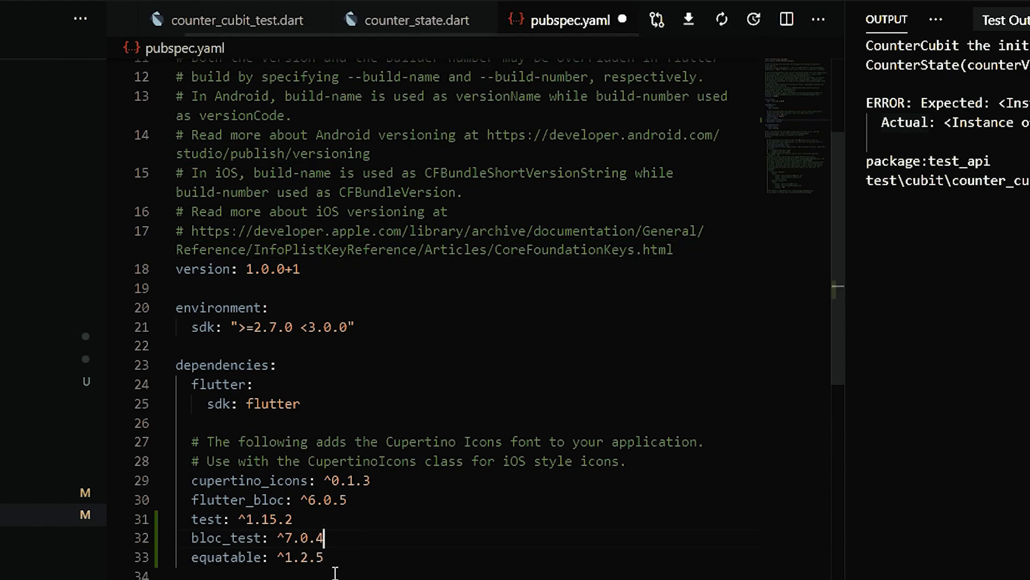
left_click(505, 19)
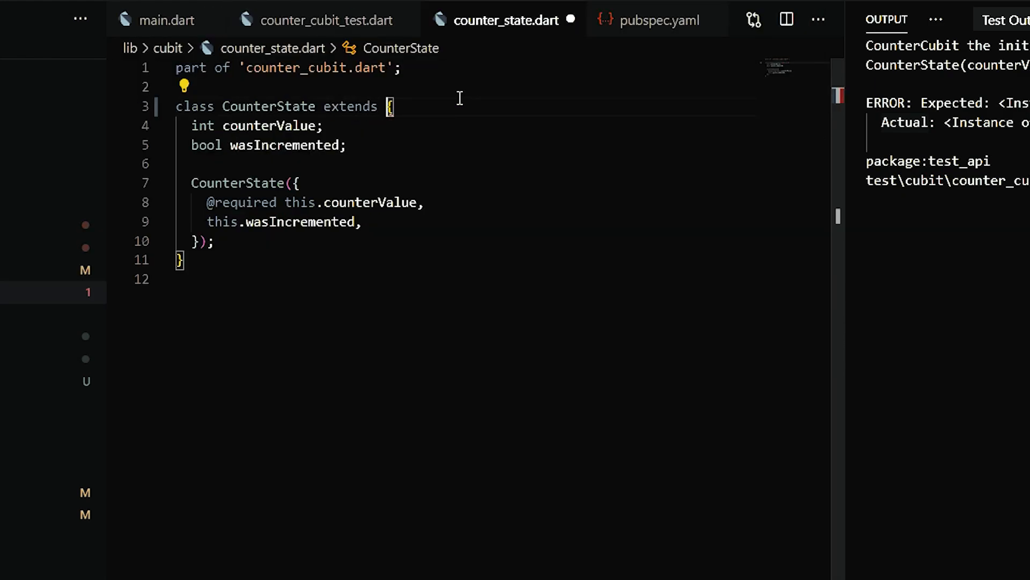
Step: Make CounterState extend Equatable with final fields and a props override listing its values
type("Equatable")
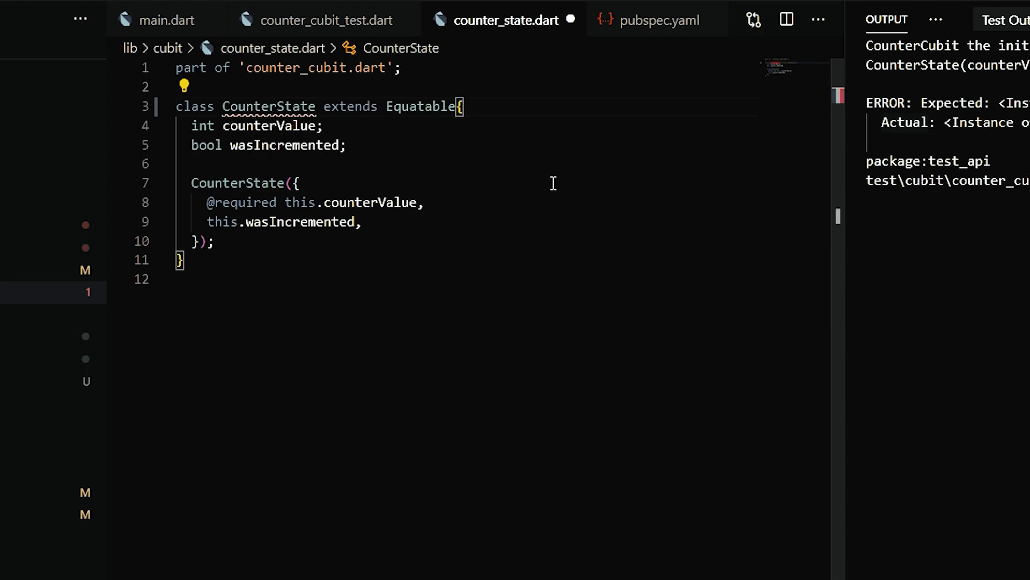
mouse_move(268, 106)
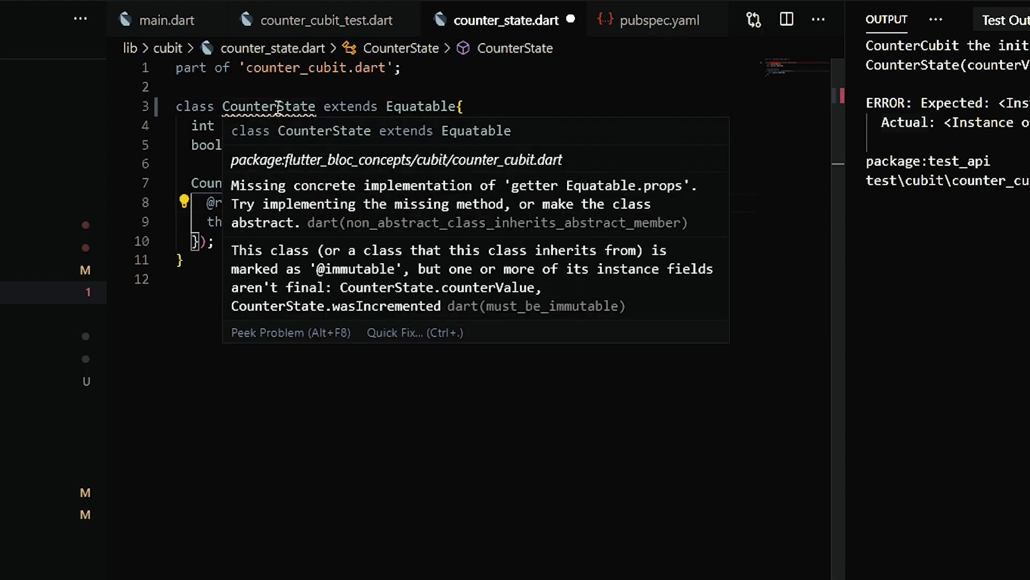
left_click_drag(230, 186, 635, 185)
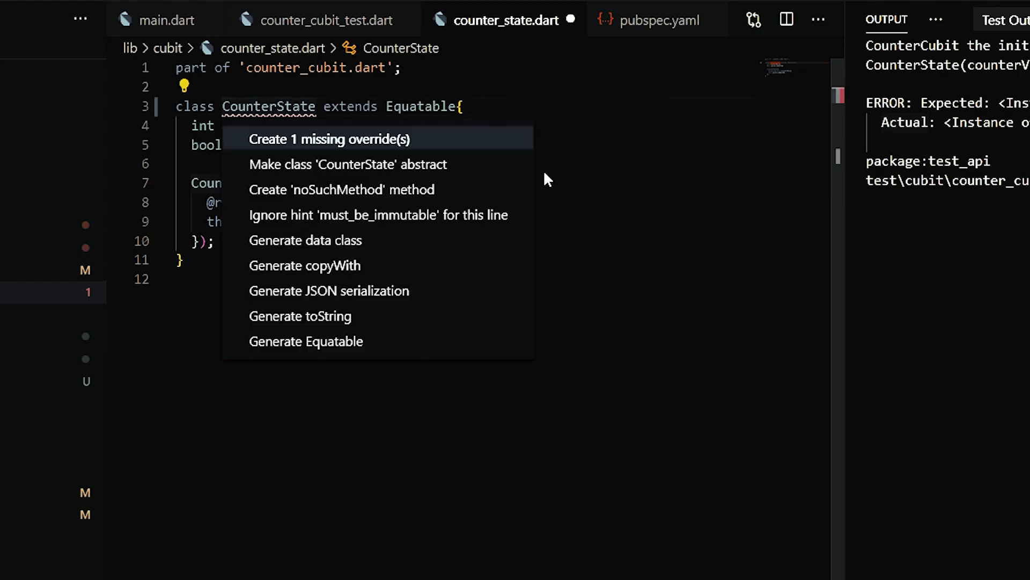
left_click(328, 138)
type("final ")
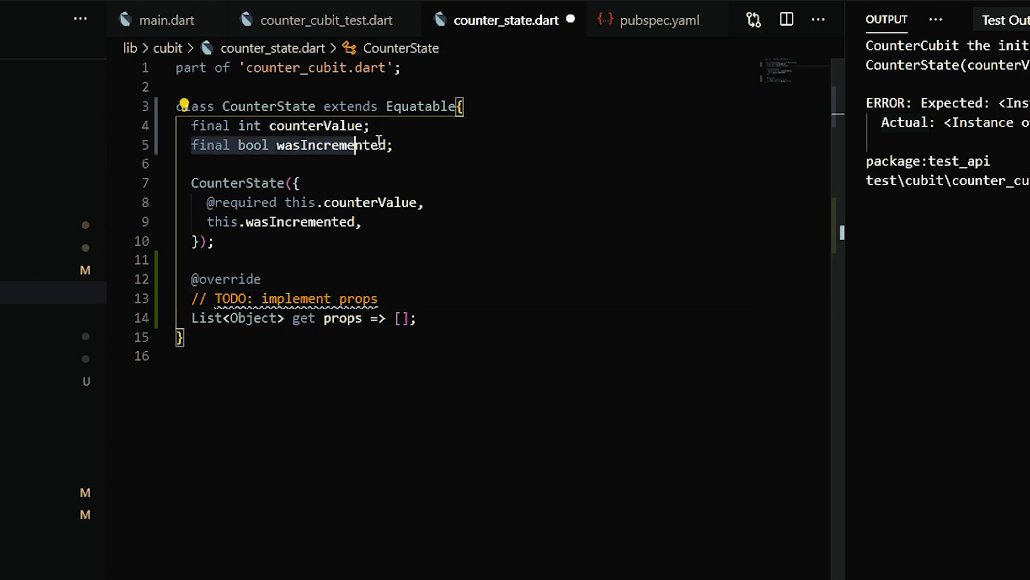
type("co")
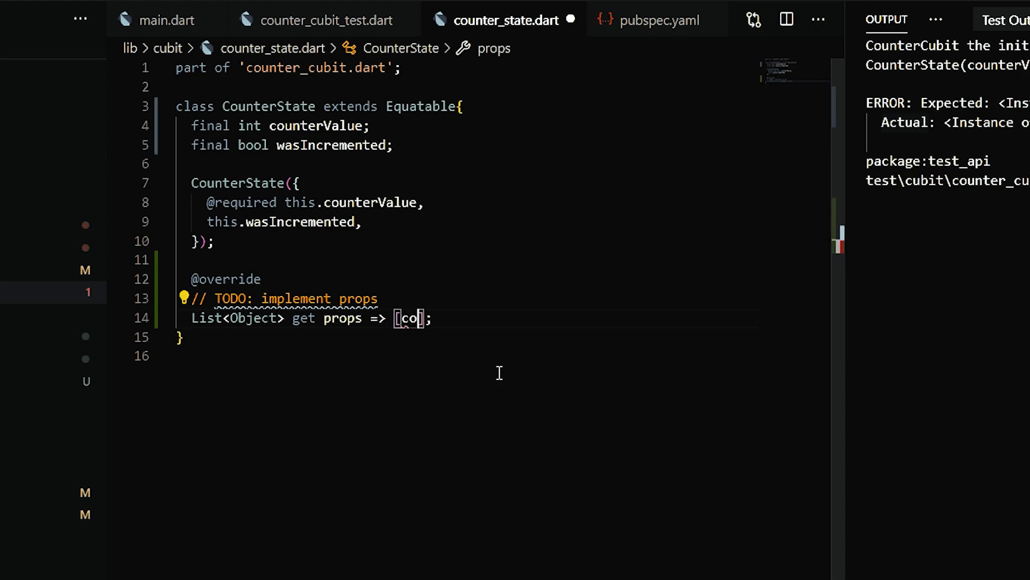
type("this.counterValue, this.")
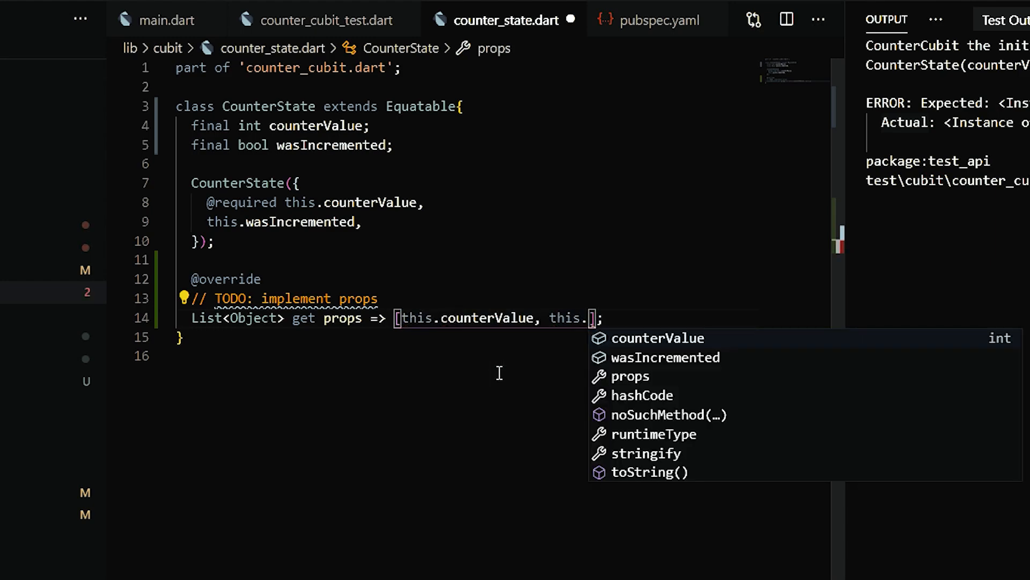
Step: In main.dart compare two CounterState(counterValue: 1) instances with a '//! THIS SHOULD RETURN TRUE NOW' note
left_click(166, 19)
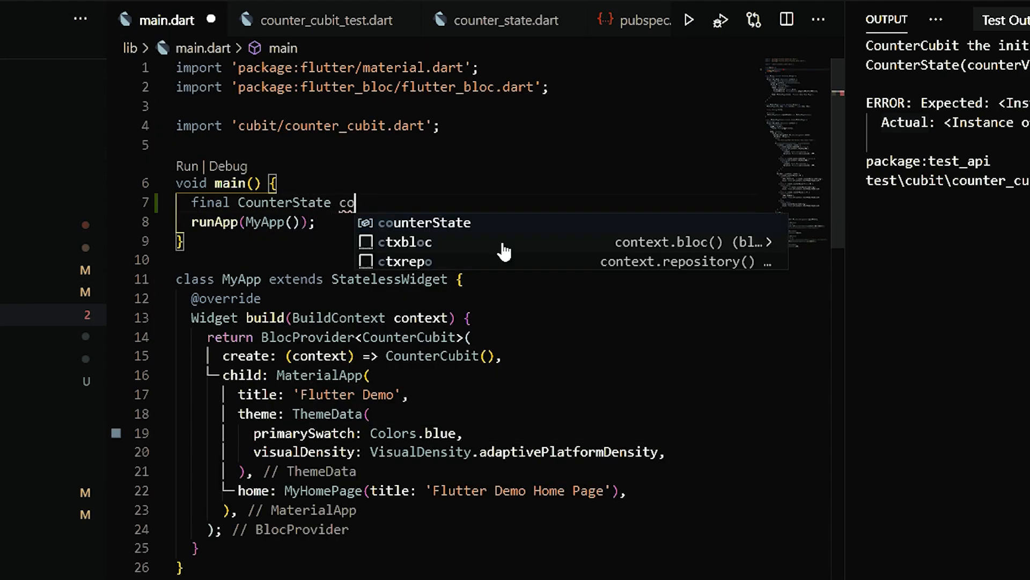
type("counterState1 = CounterState(counterValue: 1);")
type("print(counterState1")
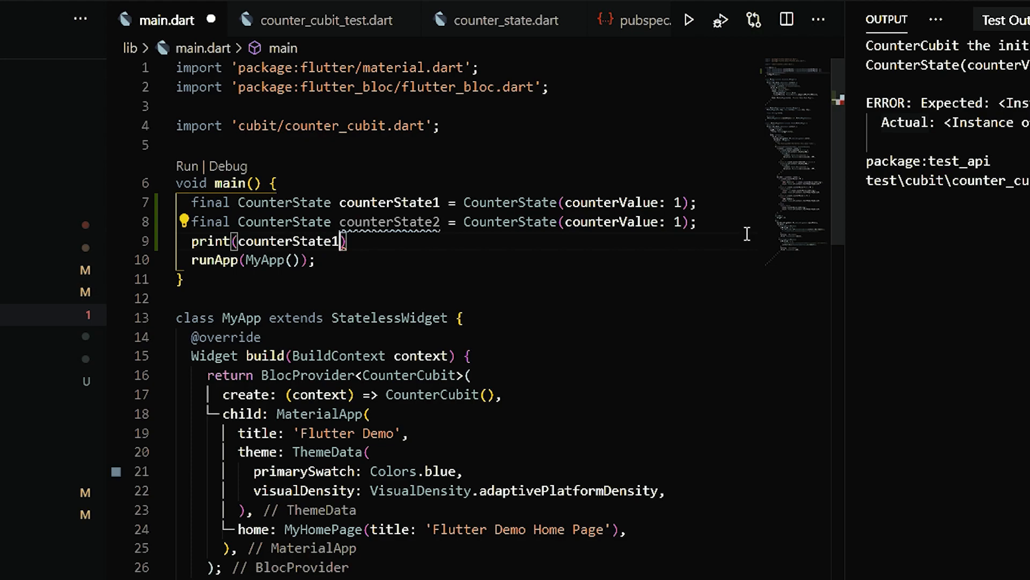
type("//! THIS SH")
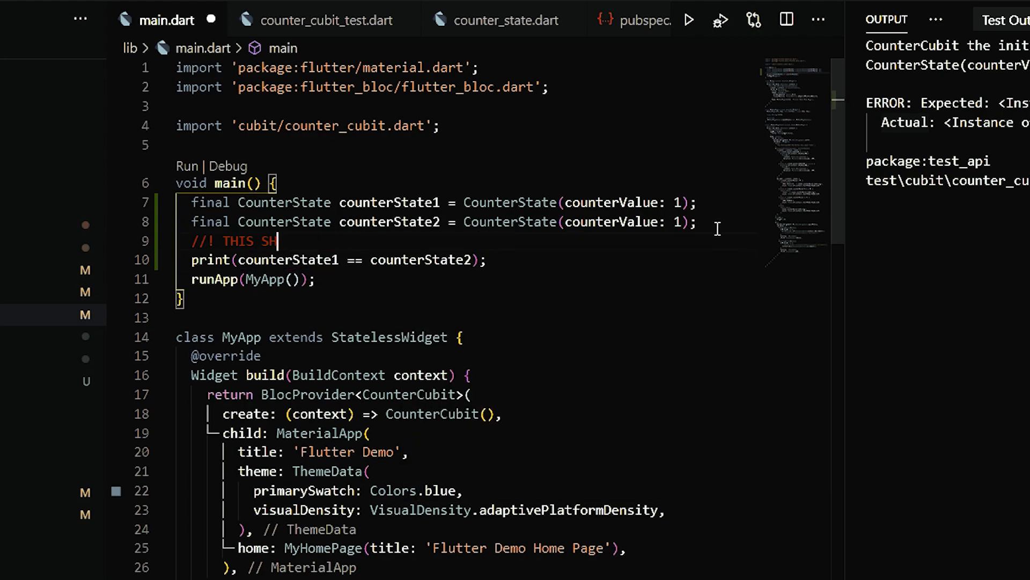
type("OULD RETURN TRUE NOW")
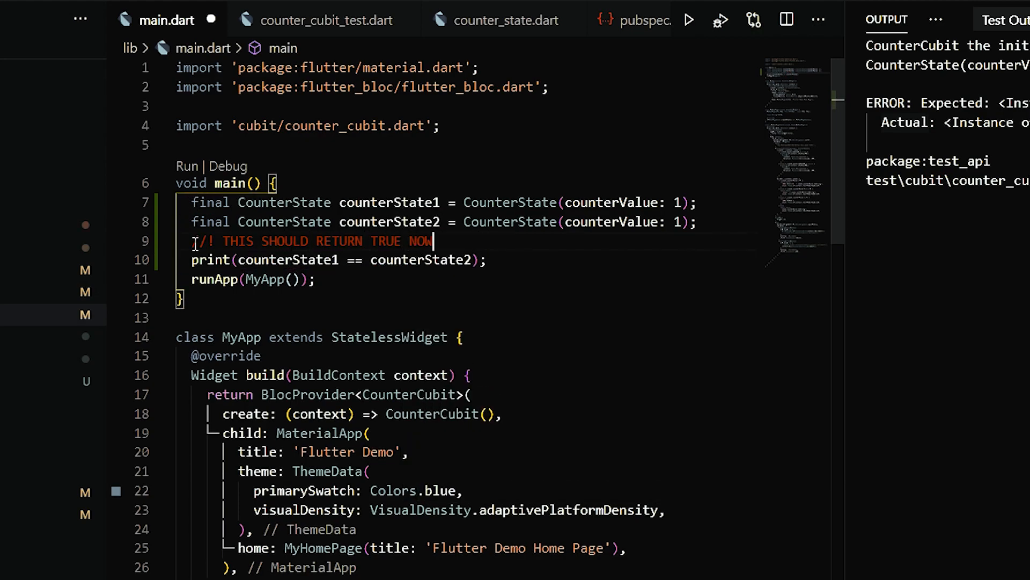
left_click(322, 19)
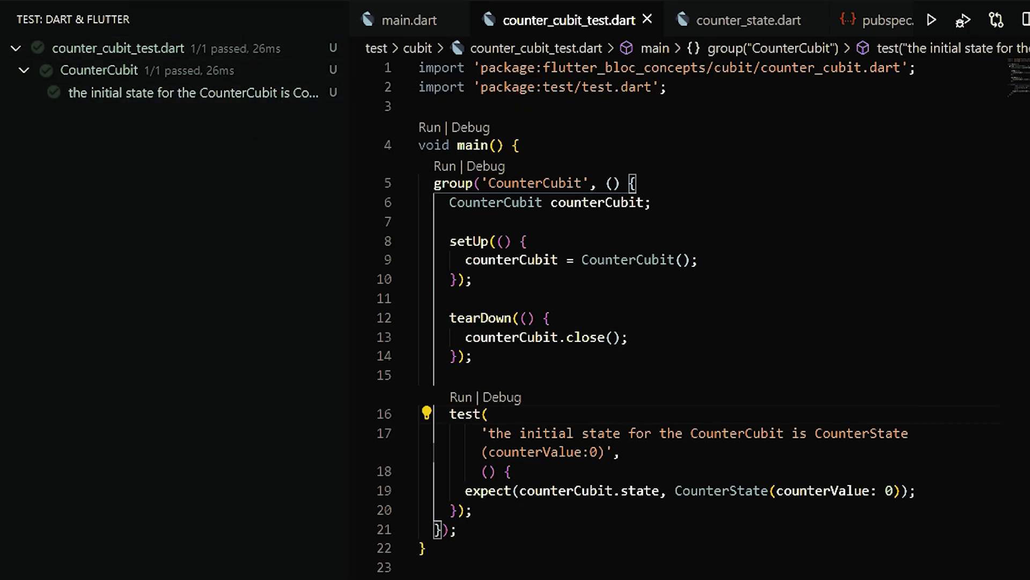
mouse_move(900, 419)
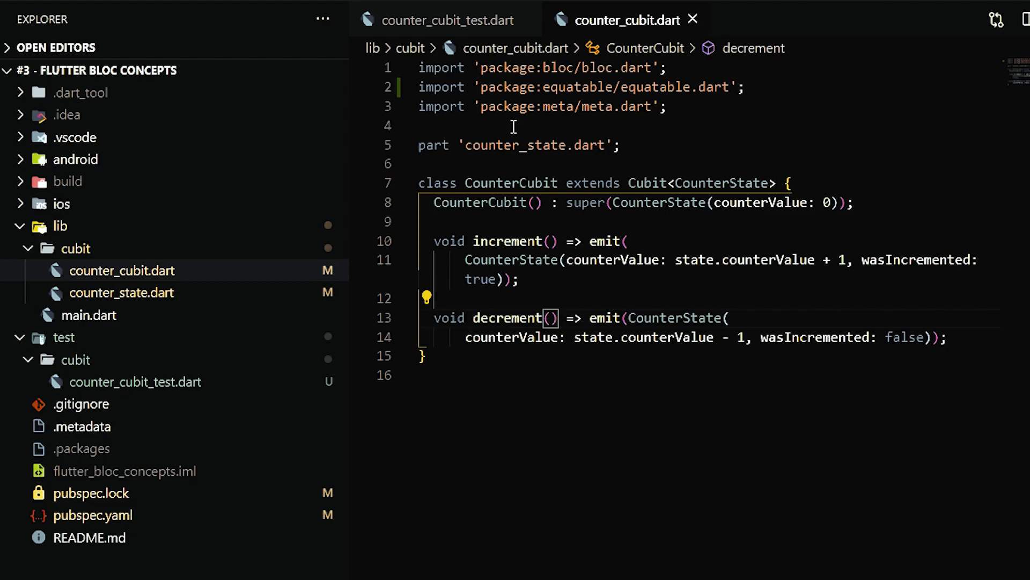
Step: Return to counter_cubit_test.dart after the initial-state test passes 1/1
left_click(446, 20)
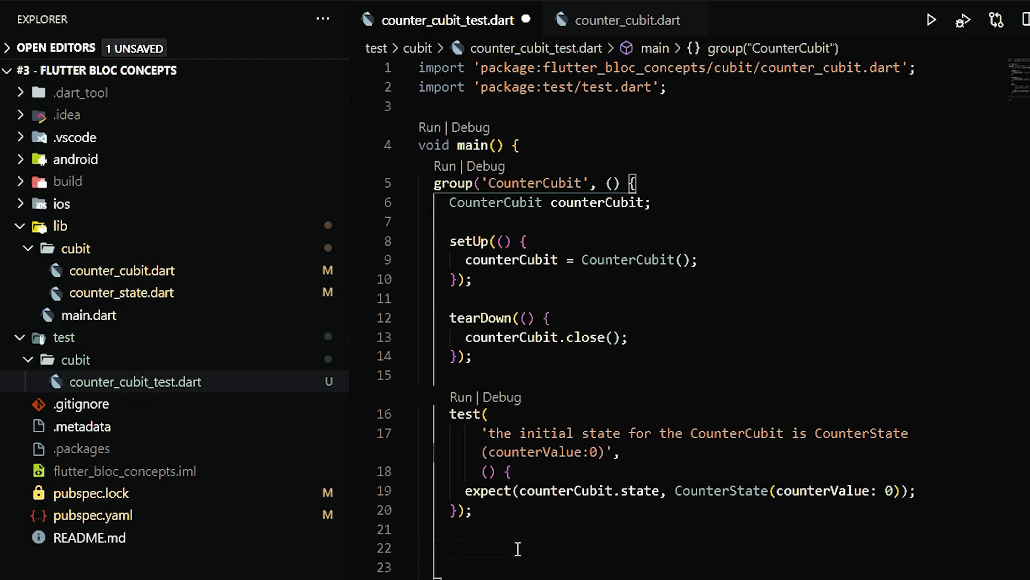
Step: Add a blocTest described as emitting CounterState(counterValue:1, wasIncremented:true) when cubit.increment() is called
type("BLO")
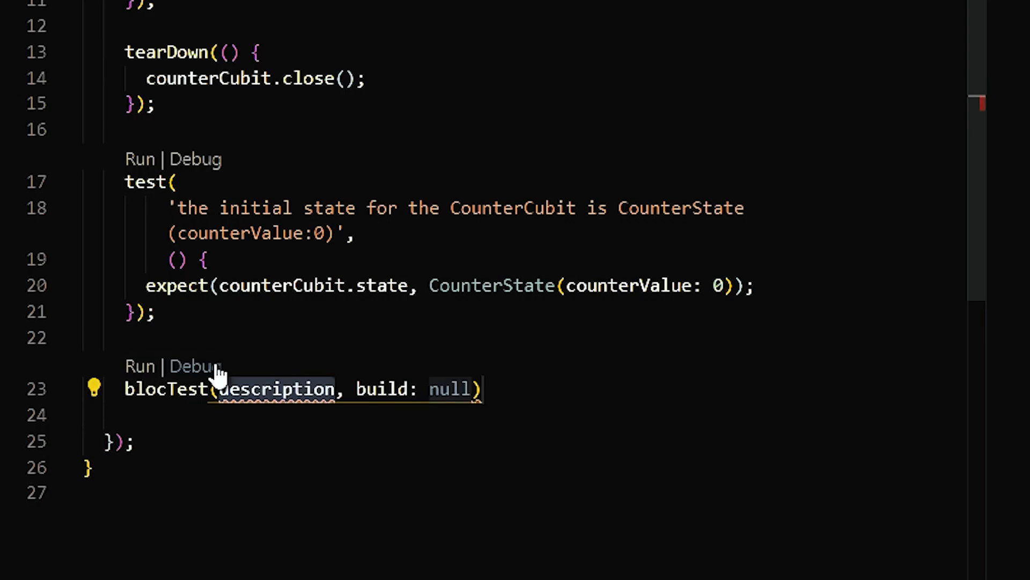
mouse_move(168, 388)
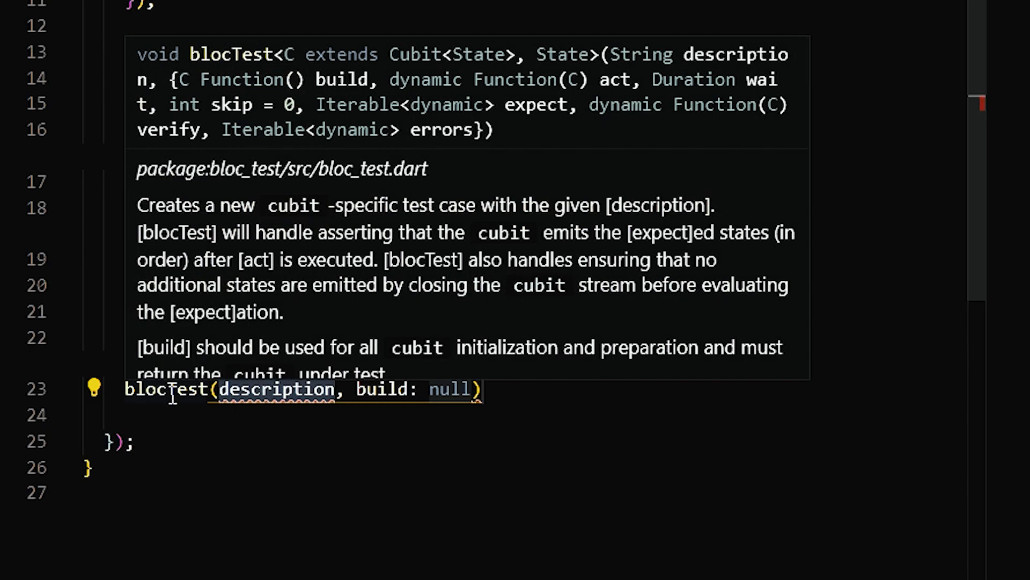
mouse_move(689, 65)
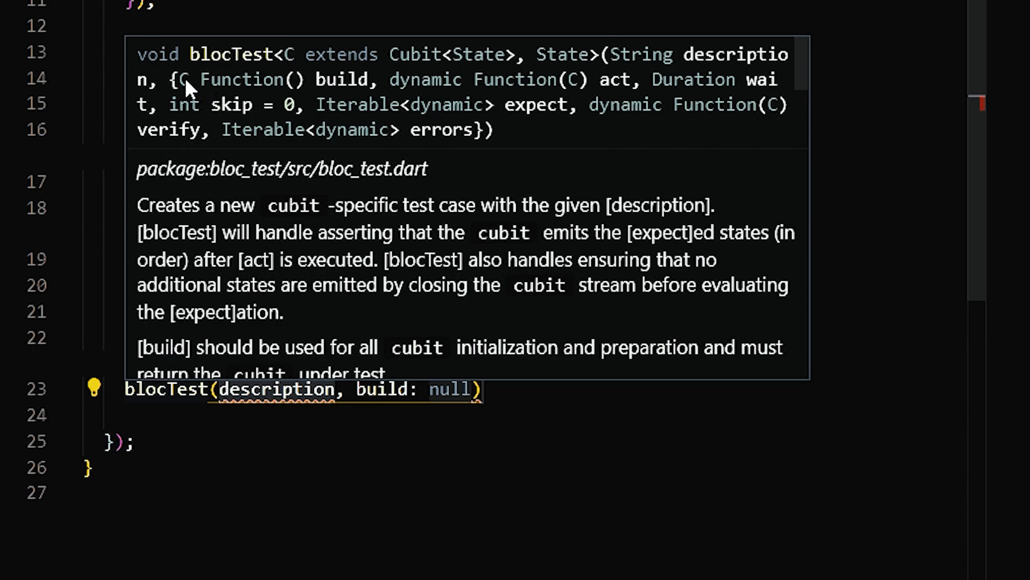
left_click_drag(186, 80, 577, 105)
type("'")
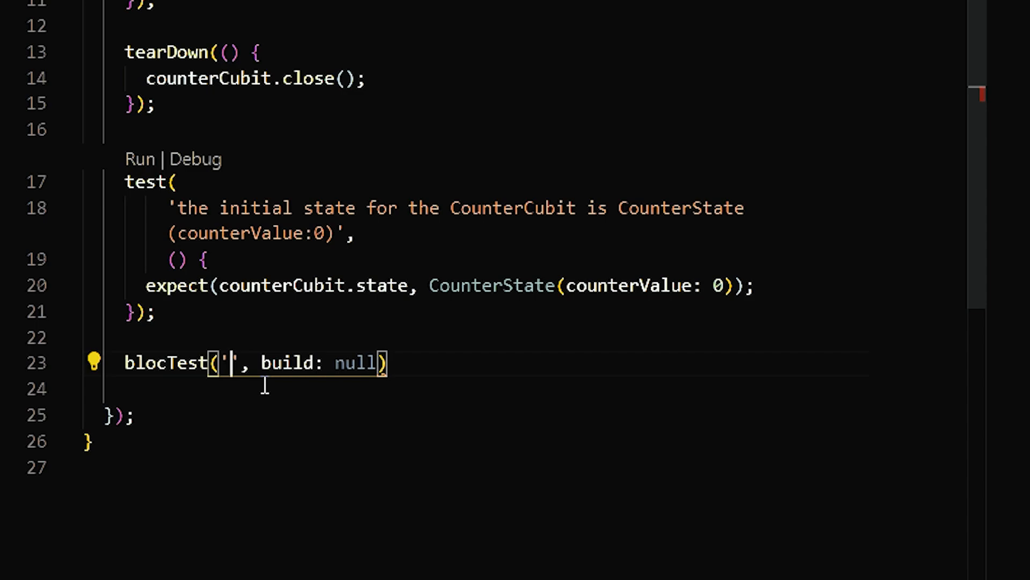
type("the cubit should emit a CounterState(counterValue:1,")
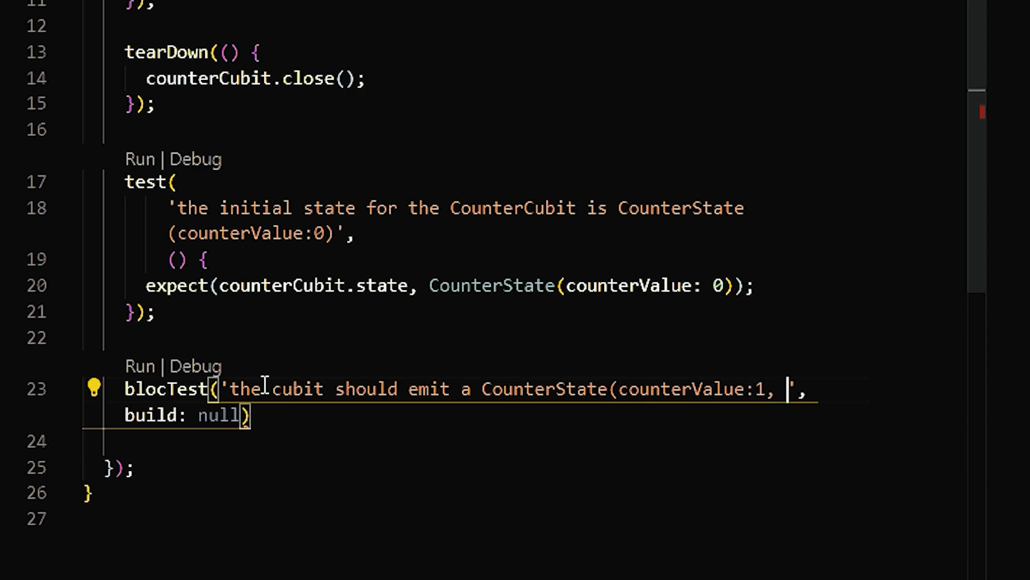
type("wasIncremented")
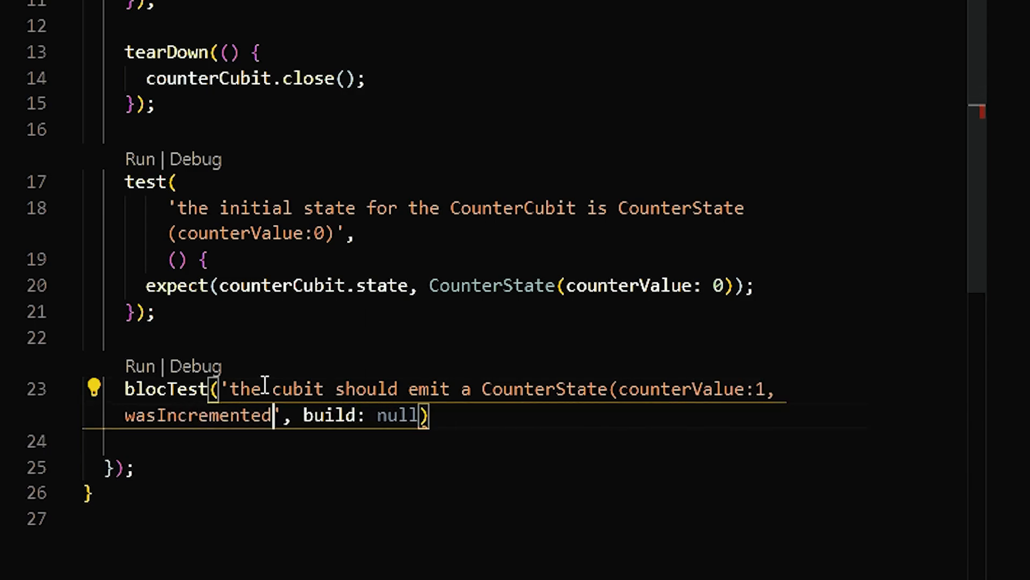
type(":true) when")
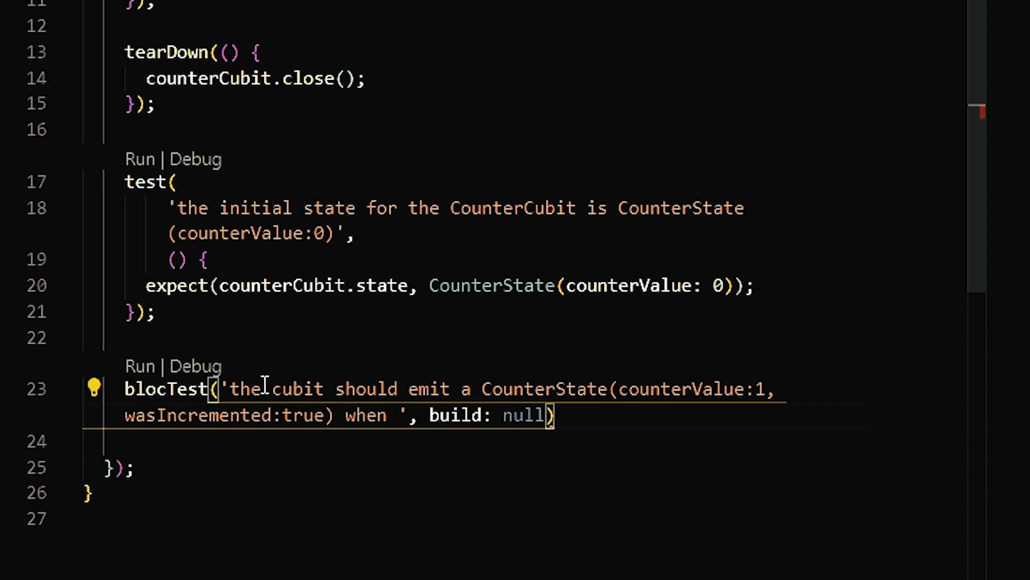
type("cubit.increment")
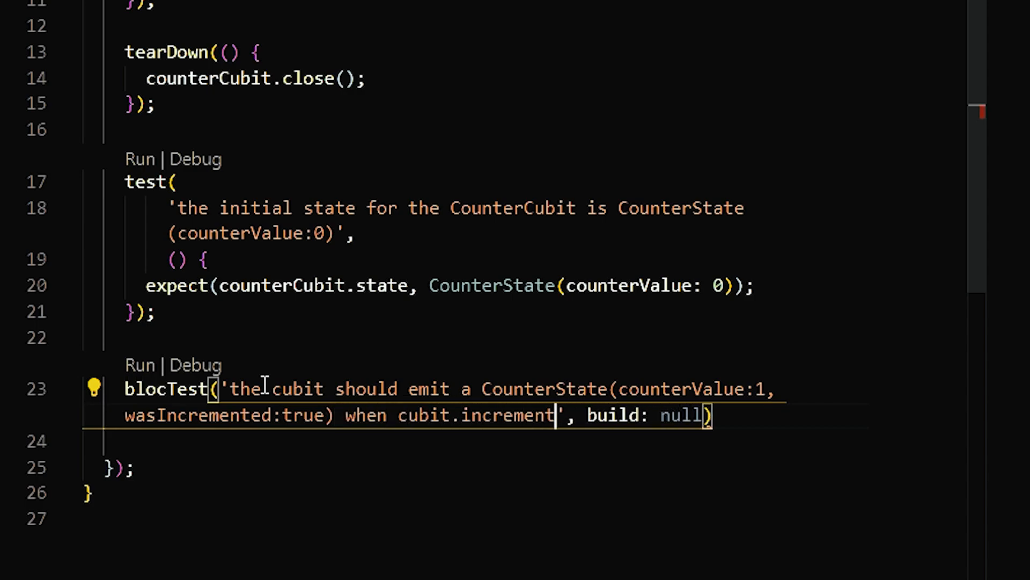
type("() function is called")
type("expect:")
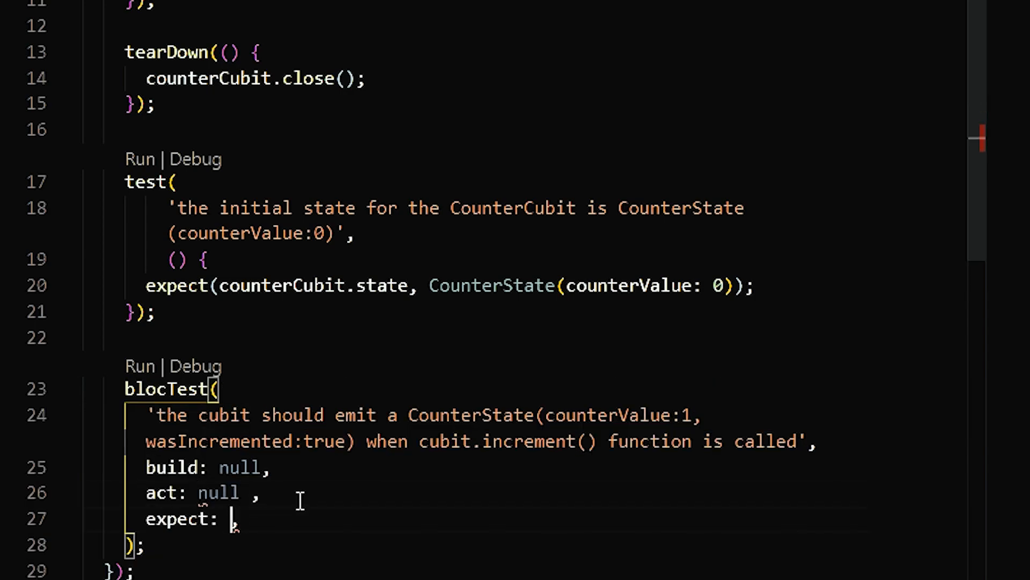
Step: Give the blocTest build: () => counterCubit and act: (cubit) => cubit.increment()
type("null")
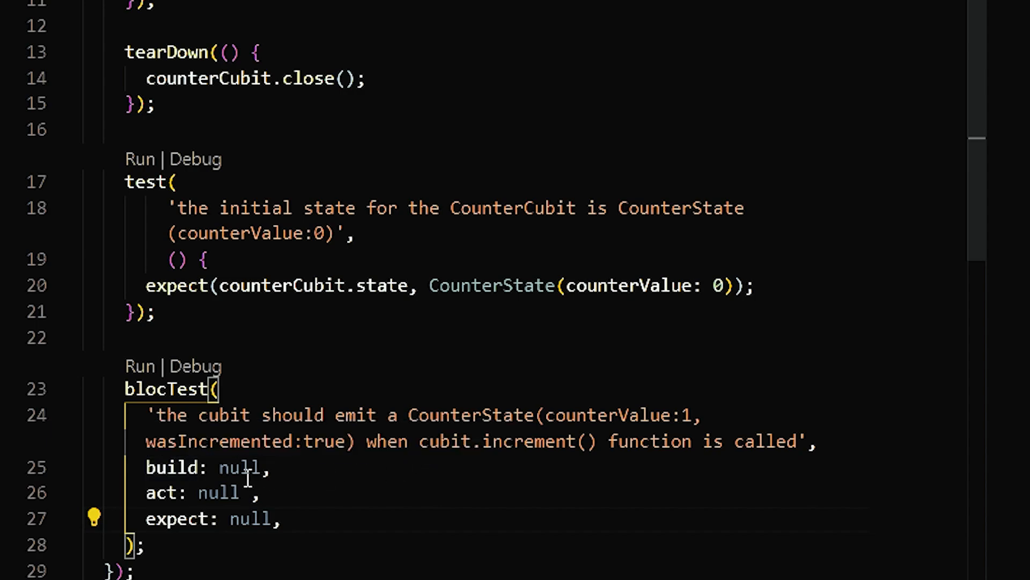
double_click(239, 467)
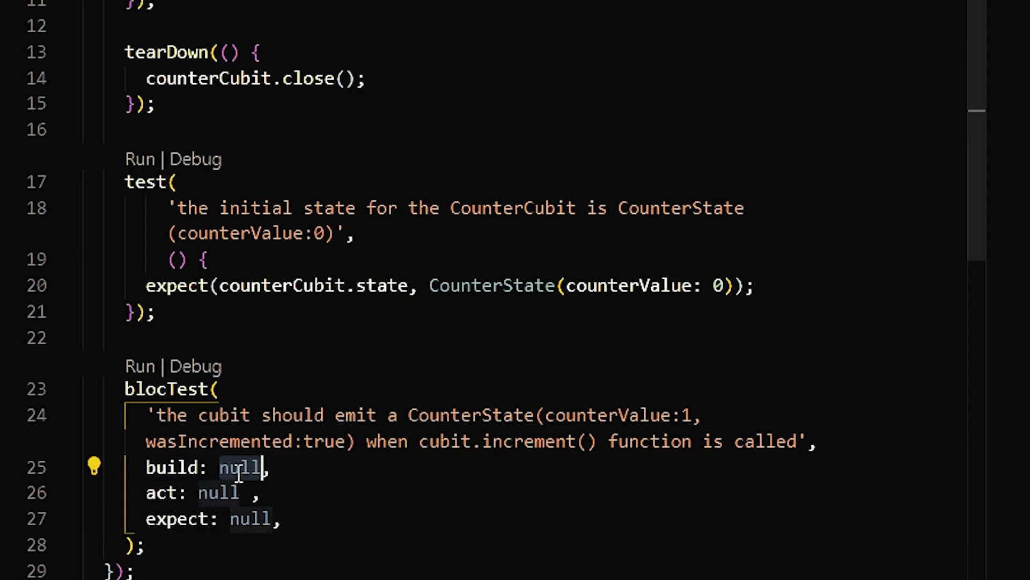
type("() => counterCubit")
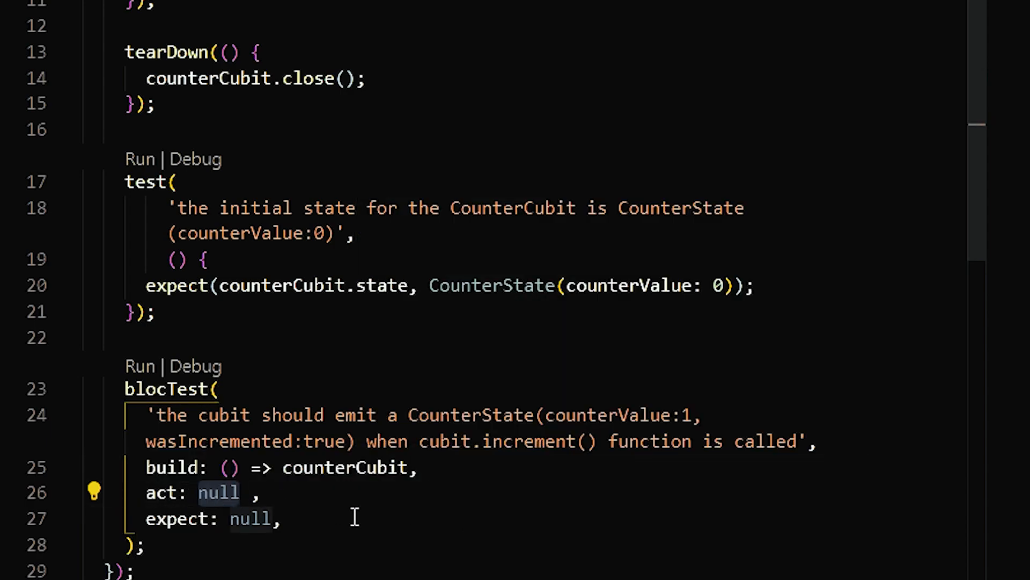
type("(cubit) => cubit.")
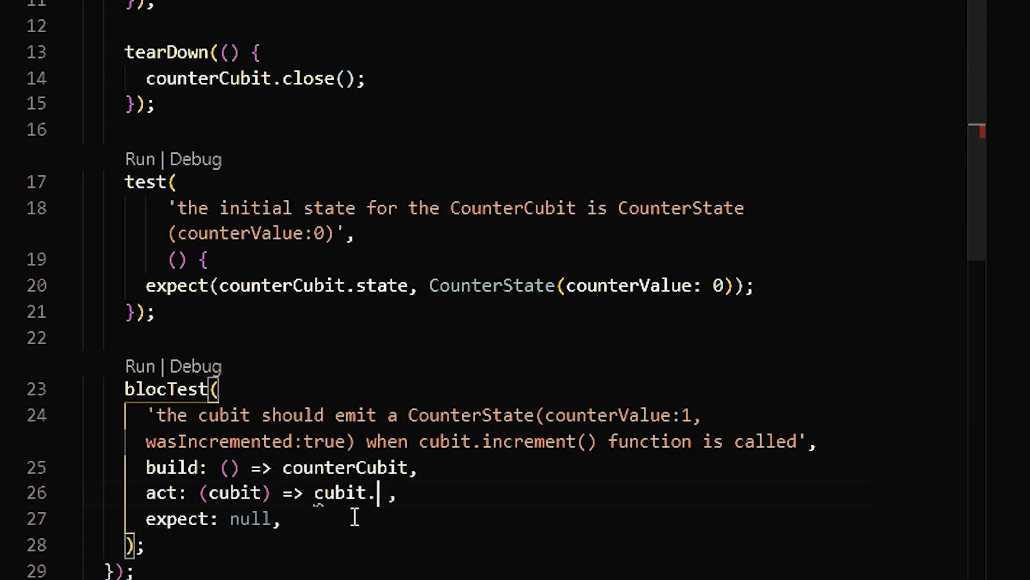
type("i")
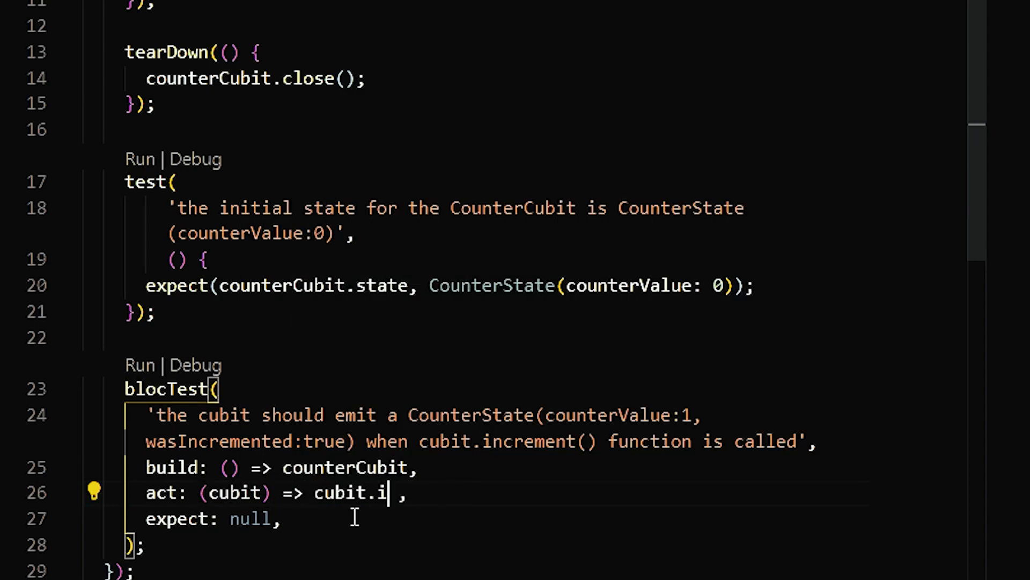
type("ncrement()")
left_click(213, 518)
type("[")
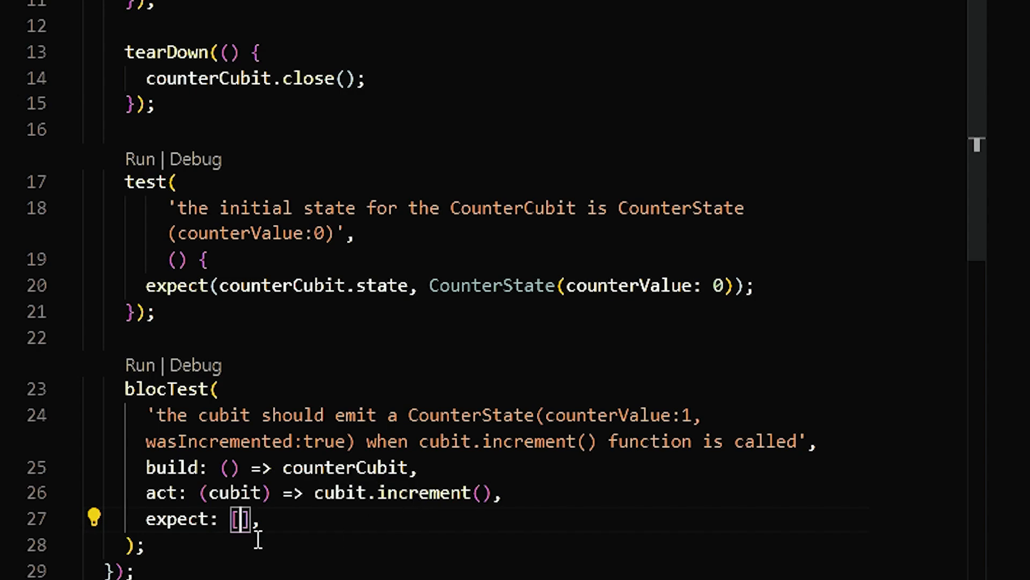
Step: Expect [CounterState(counterValue: 1, wasIncremented: true)] from the increment blocTest
type("CounterState(counterValue: null)")
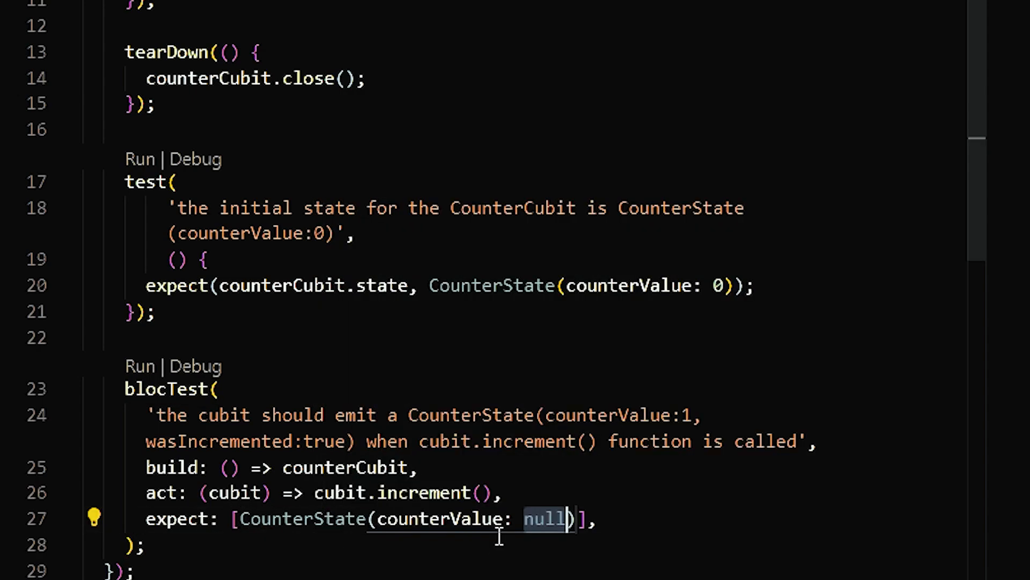
type("1, was")
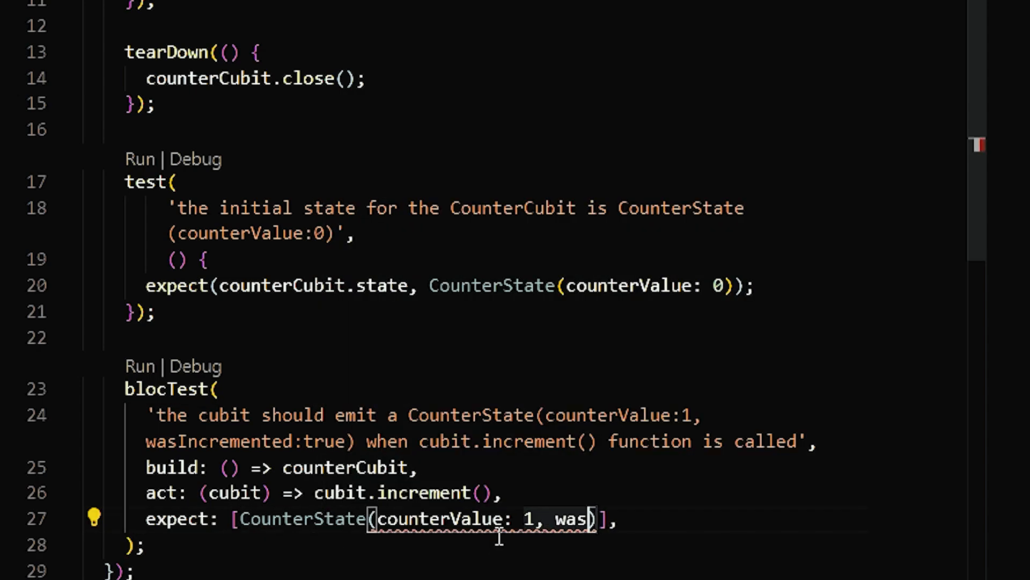
type("Incremented: true")
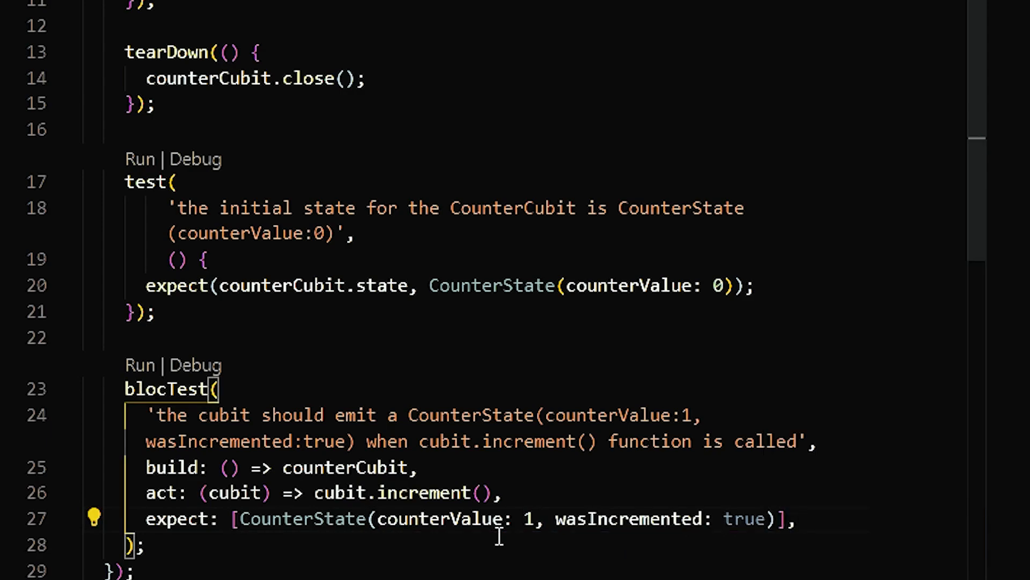
scroll("down", 3)
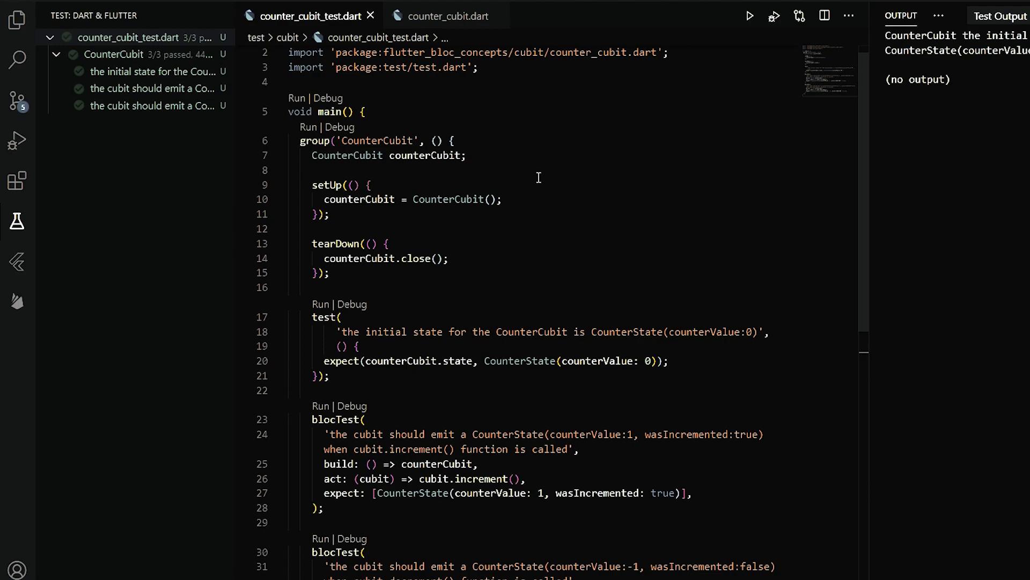
Step: Review counter_cubit.dart and main.dart after all three CounterCubit tests pass
left_click(450, 17)
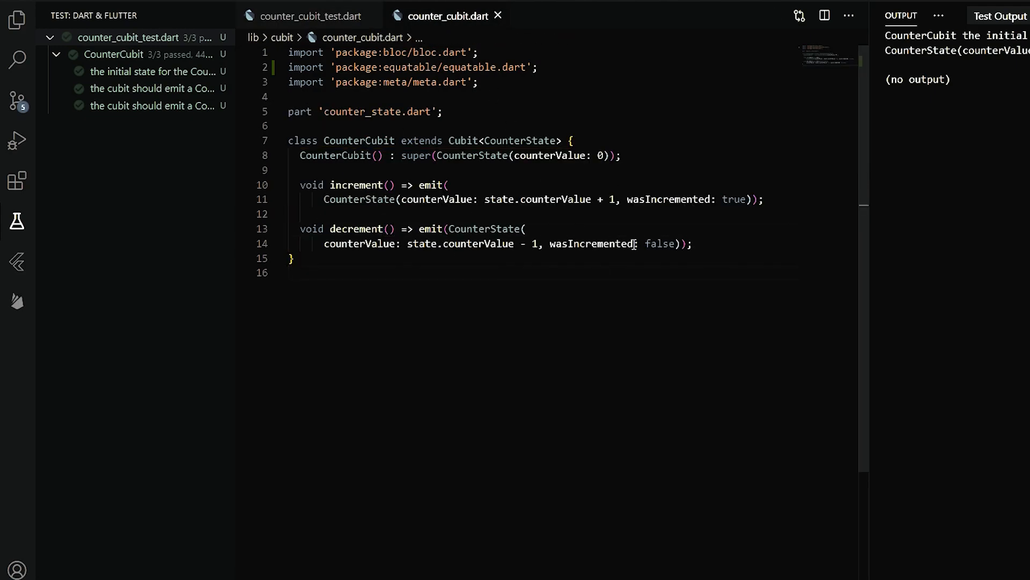
left_click(574, 16)
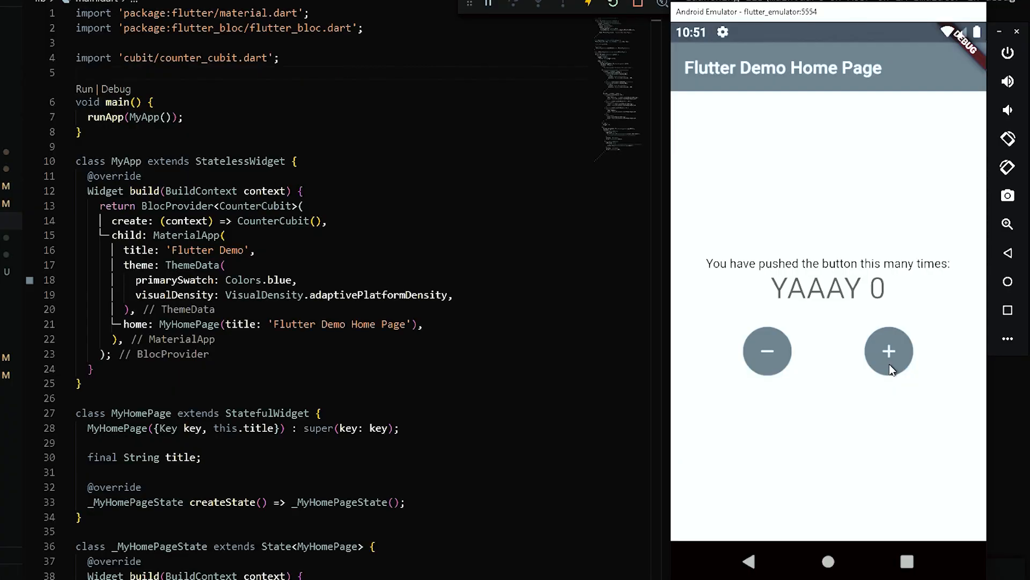
Step: Increment the emulator counter app to 3, showing the Incremented! message
left_click(889, 350)
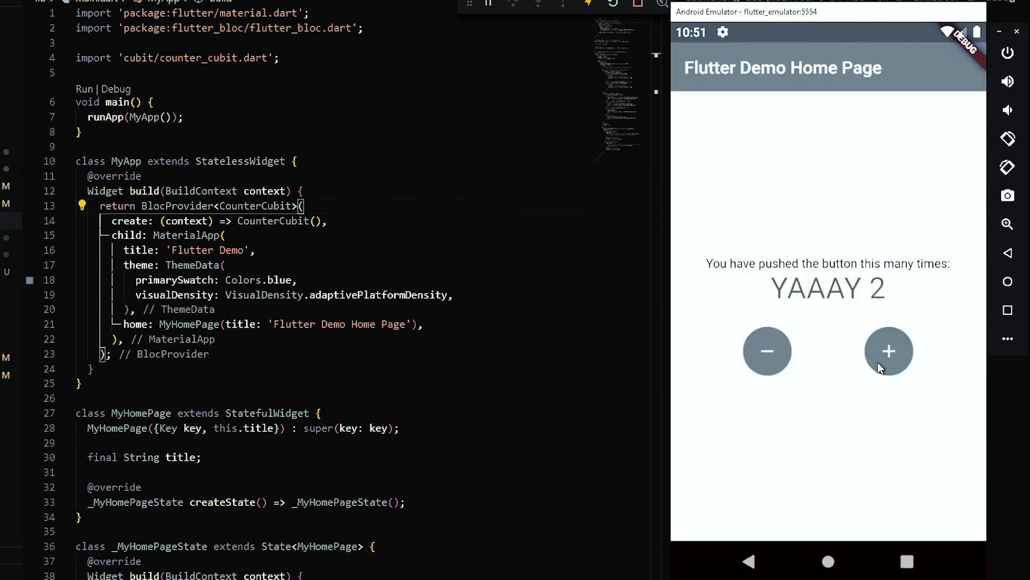
left_click(888, 350)
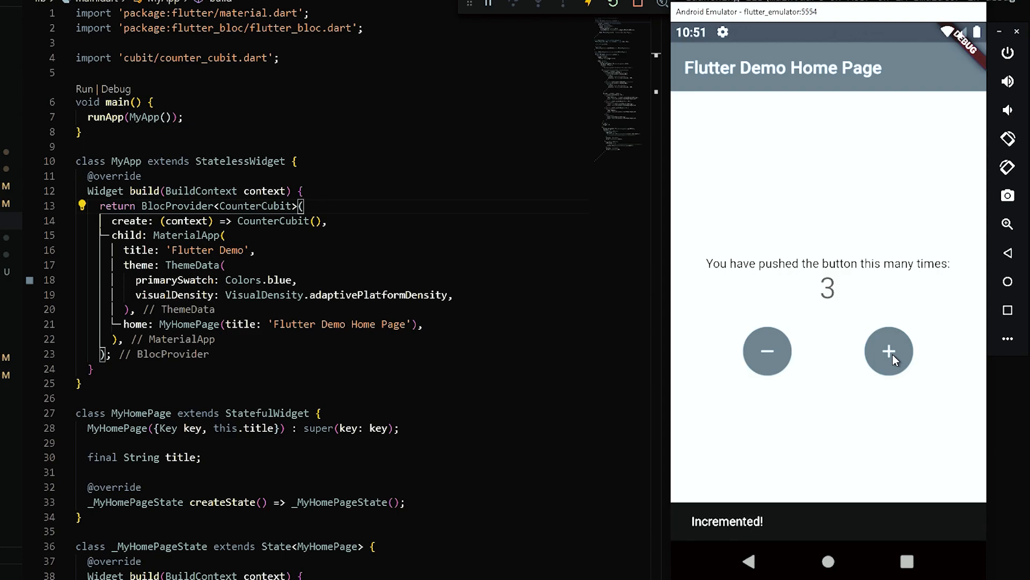
left_click(766, 350)
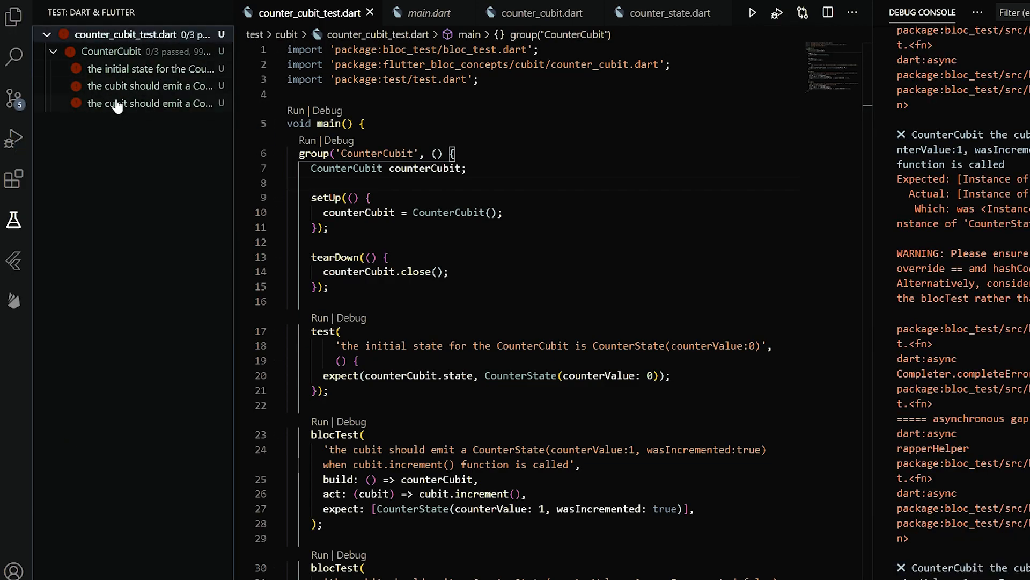
Step: Add wasIncremented to CounterState's props and rerun the CounterCubit tests to pass 3/3
left_click(667, 13)
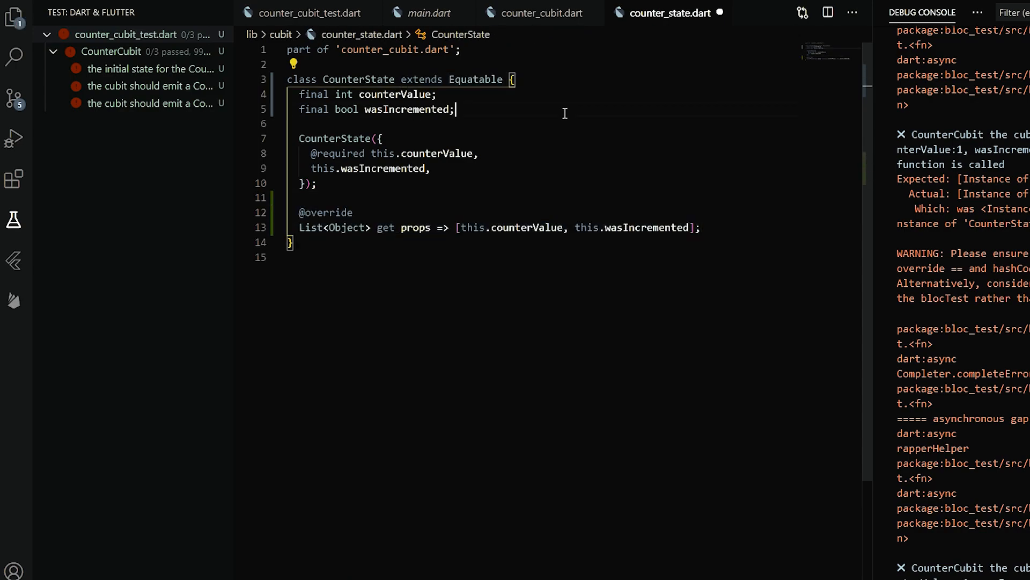
left_click(311, 13)
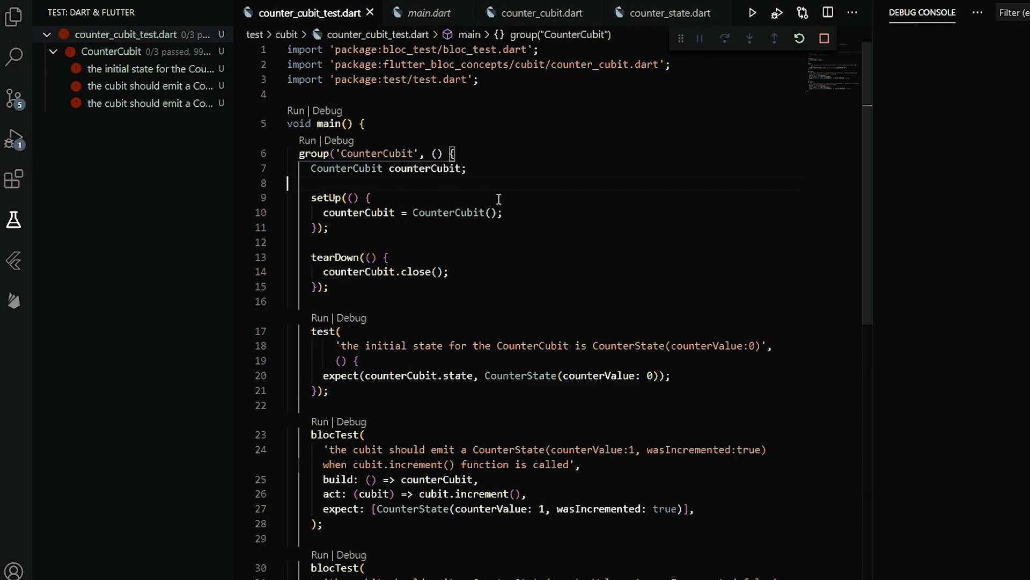
left_click(751, 13)
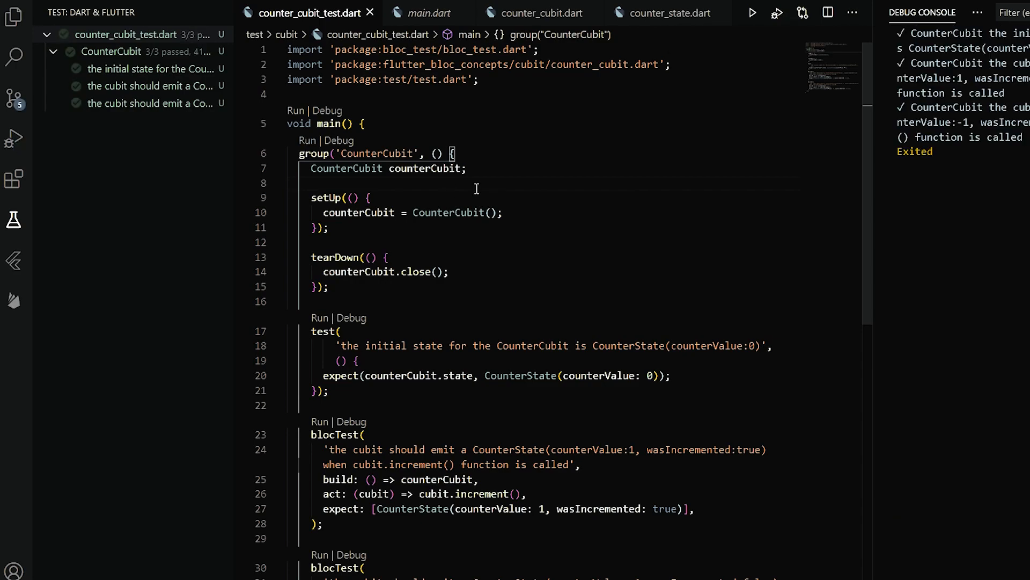